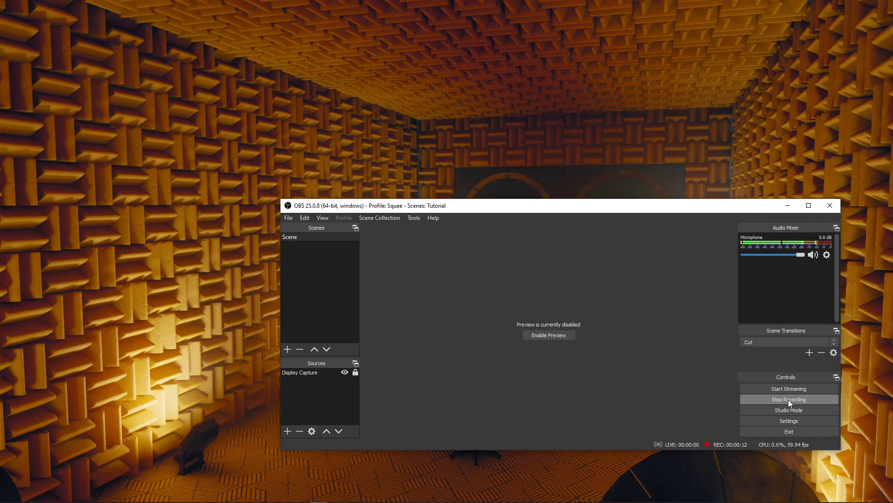
mouse_move(781, 242)
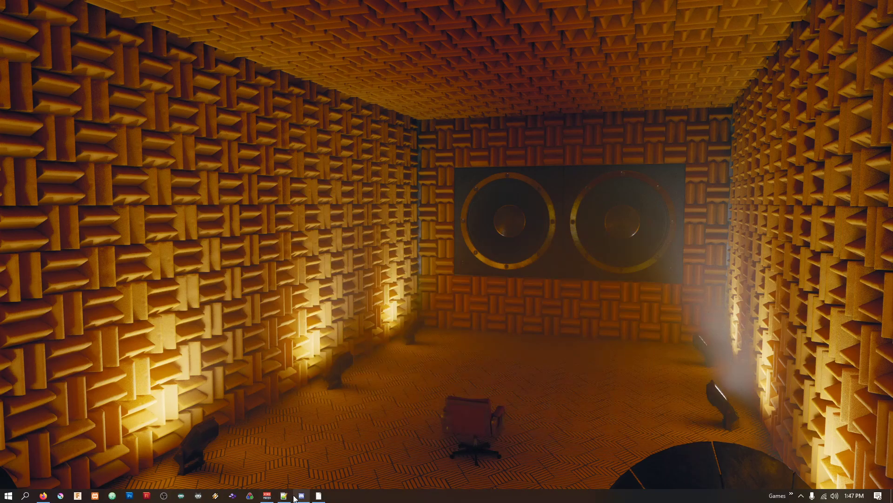
Open the AudioSetup notes and highlight the Windows, VoiceMeeter Banana, OBS Studio and Discord headings
click(301, 495)
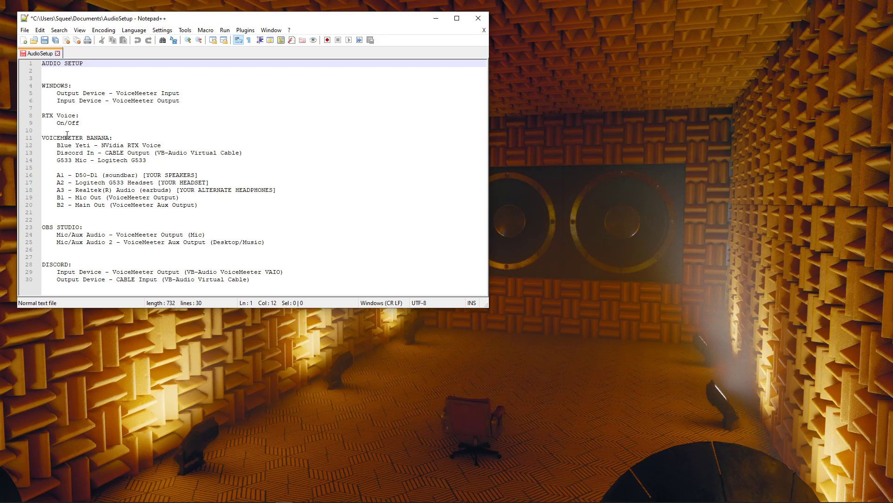
click(42, 86)
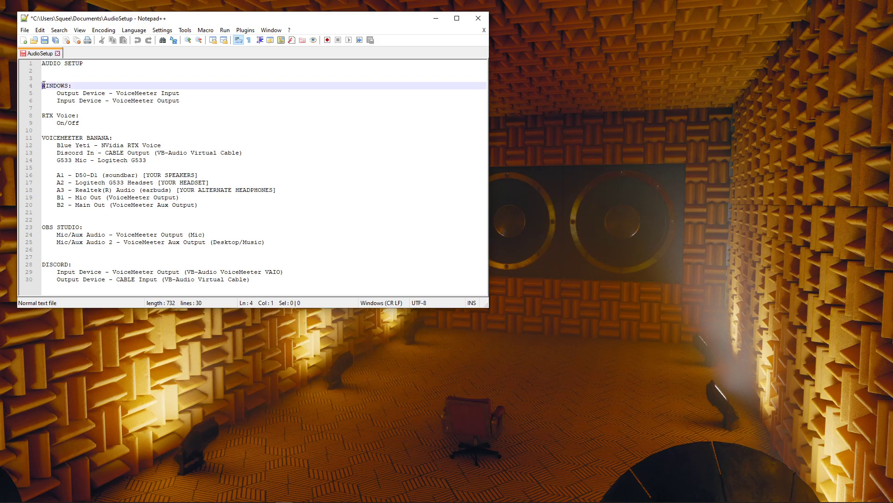
click(45, 114)
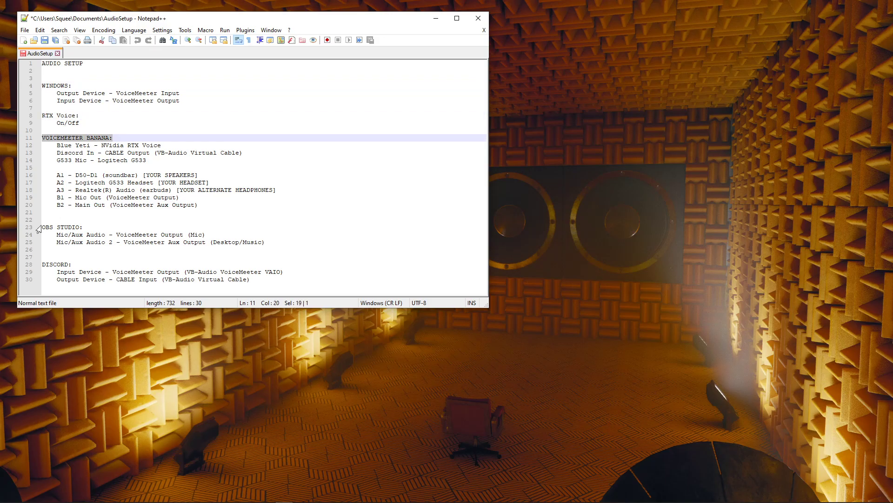
click(83, 227)
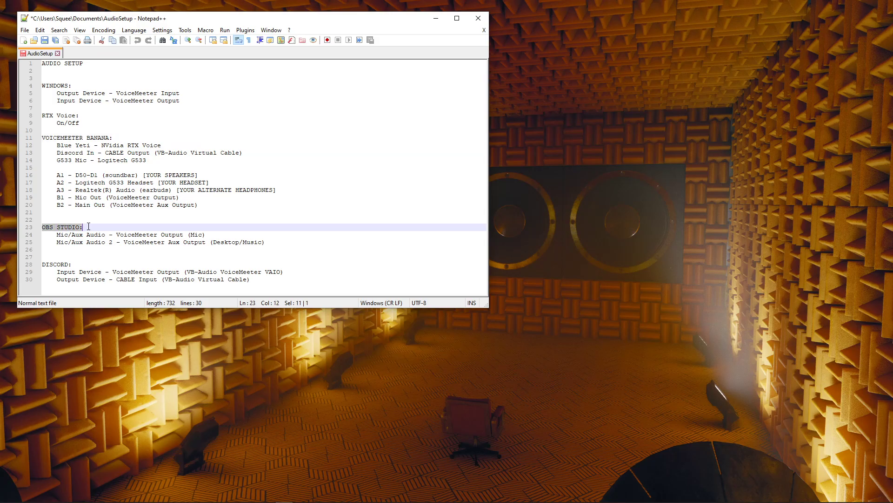
click(80, 264)
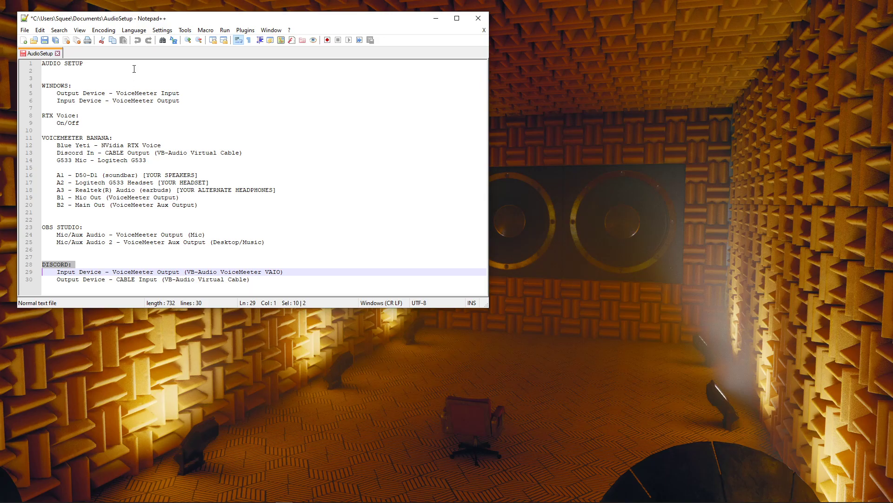
click(80, 63)
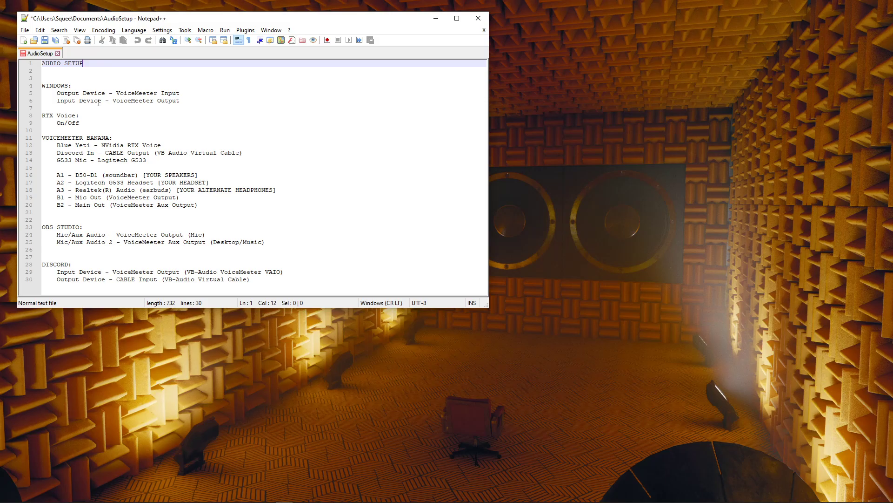
mouse_move(114, 93)
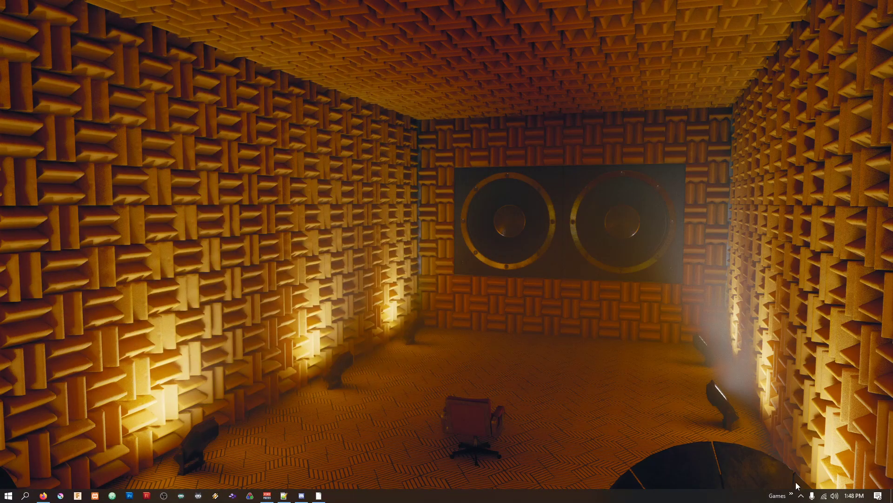
mouse_move(834, 495)
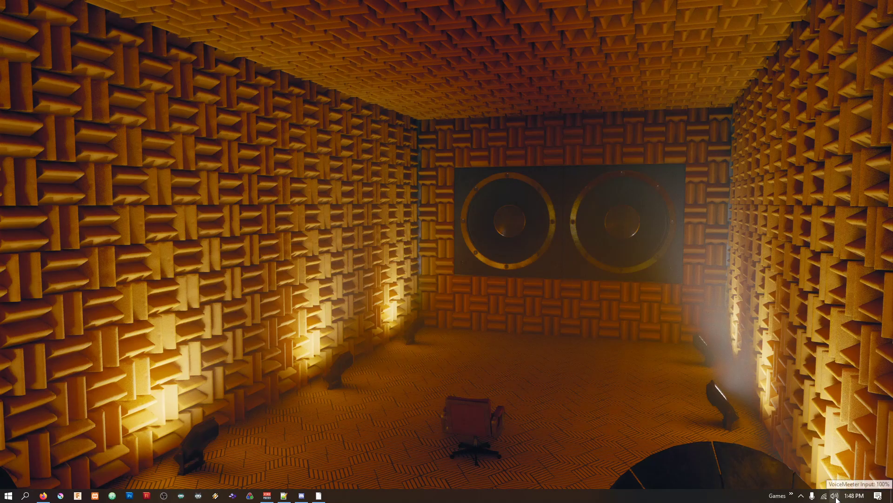
mouse_move(835, 496)
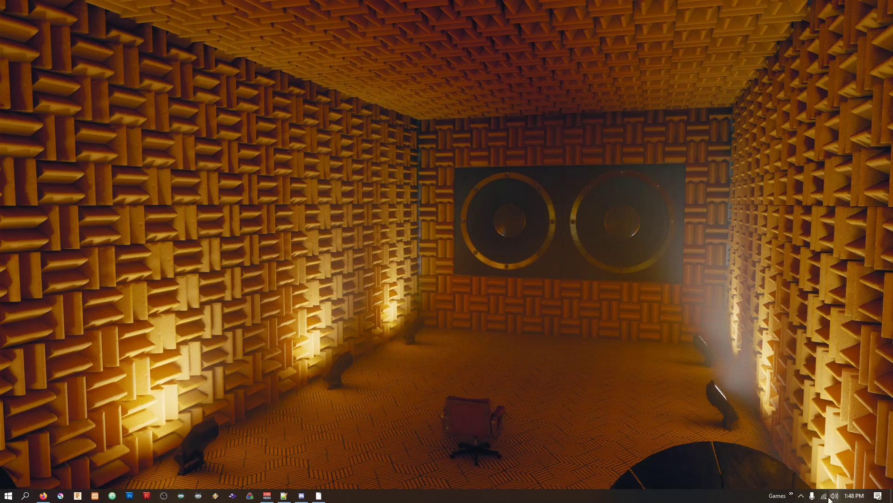
mouse_move(835, 495)
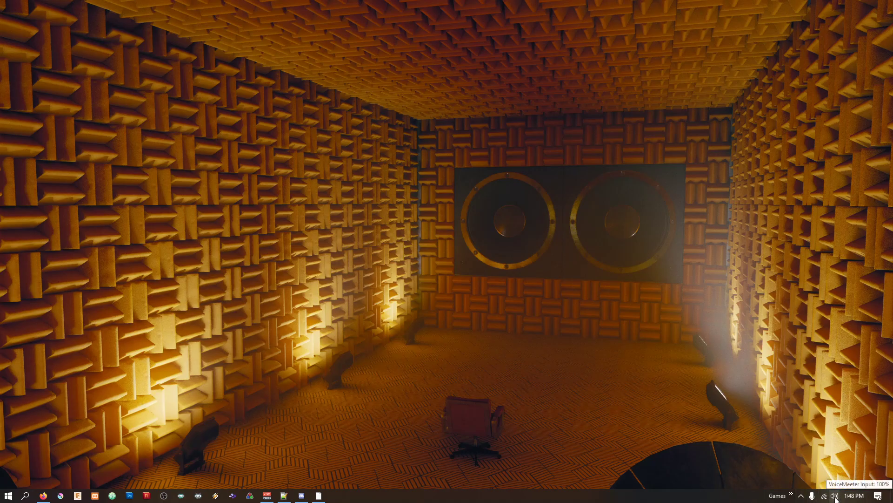
Open Sound settings and confirm VoiceMeeter Input for output and VoiceMeeter Output for input
right_click(835, 495)
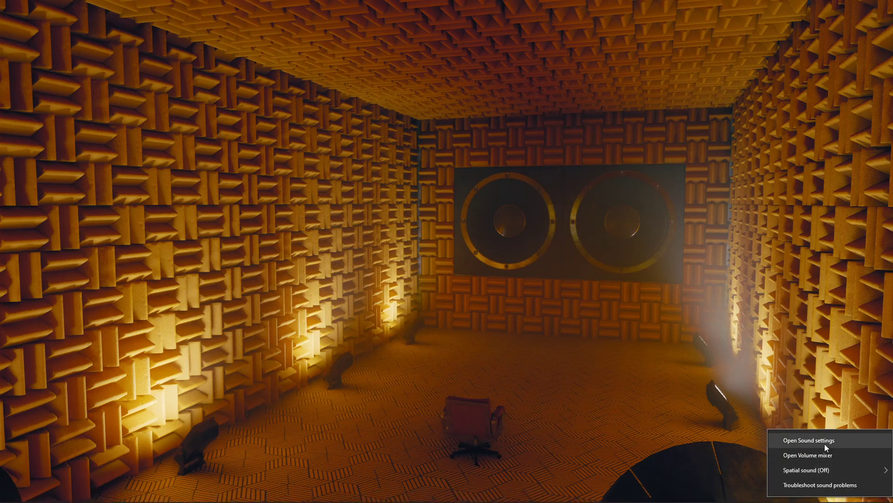
click(810, 439)
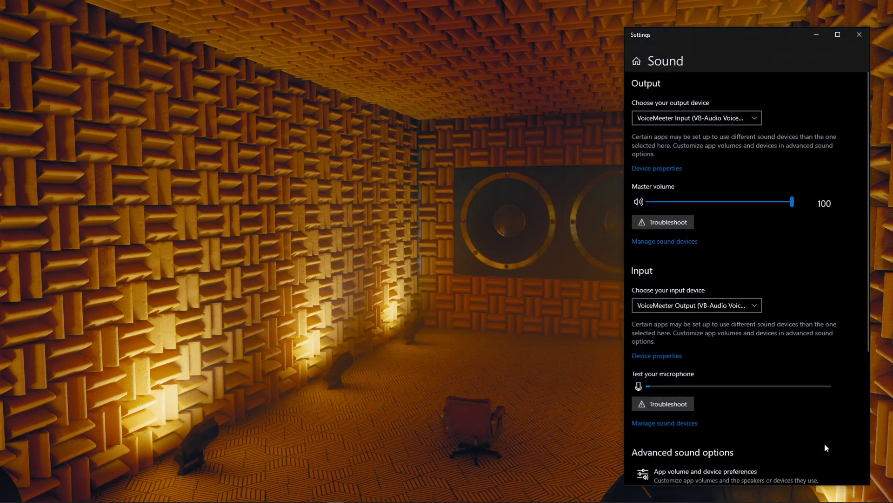
mouse_move(805, 81)
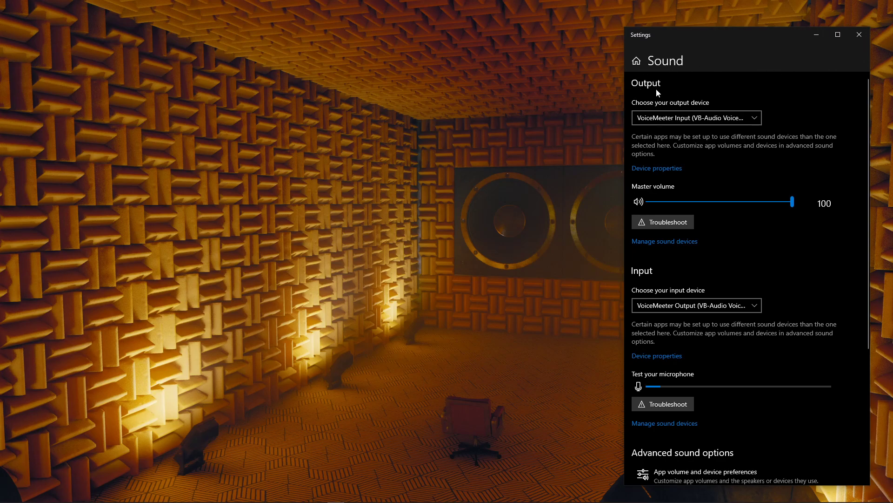
mouse_move(666, 261)
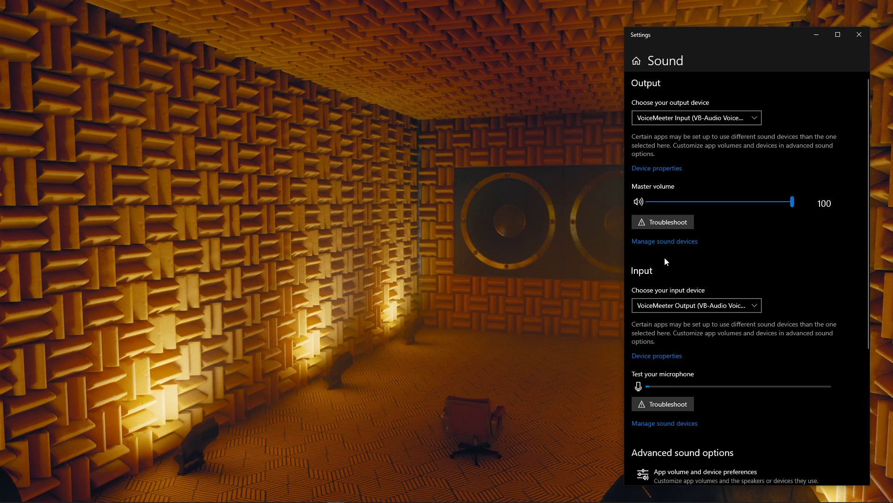
mouse_move(788, 129)
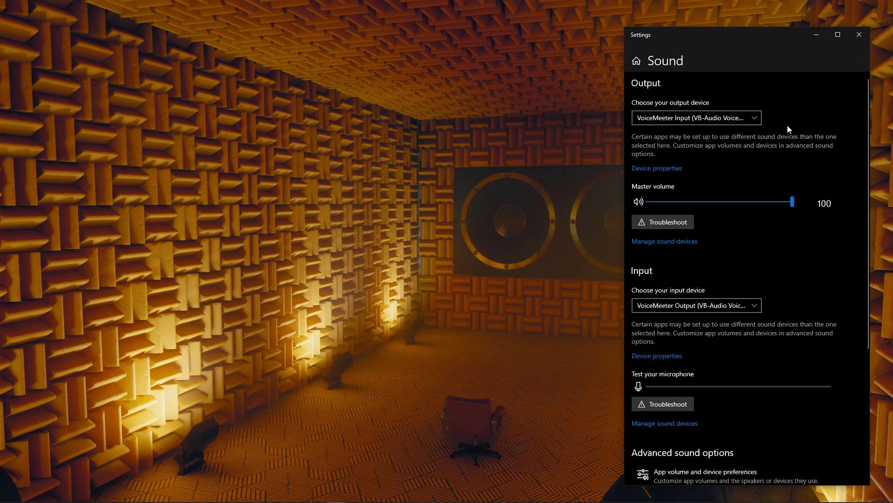
mouse_move(747, 118)
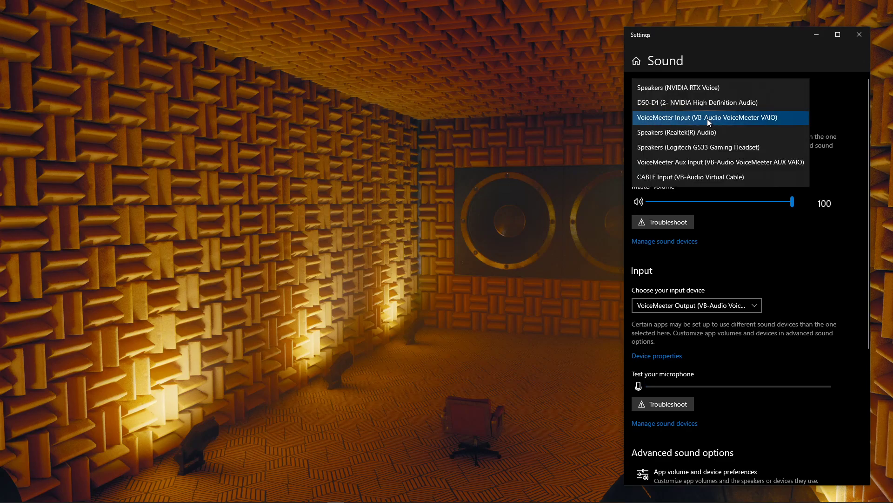
click(707, 116)
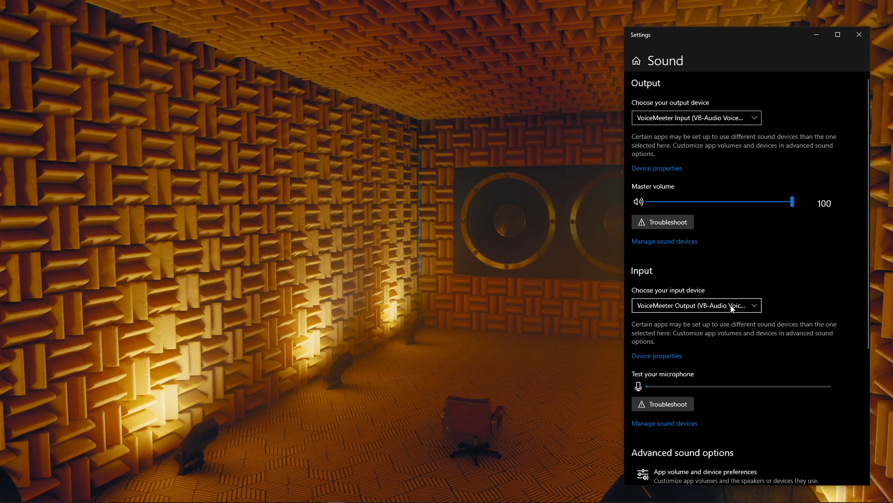
click(696, 305)
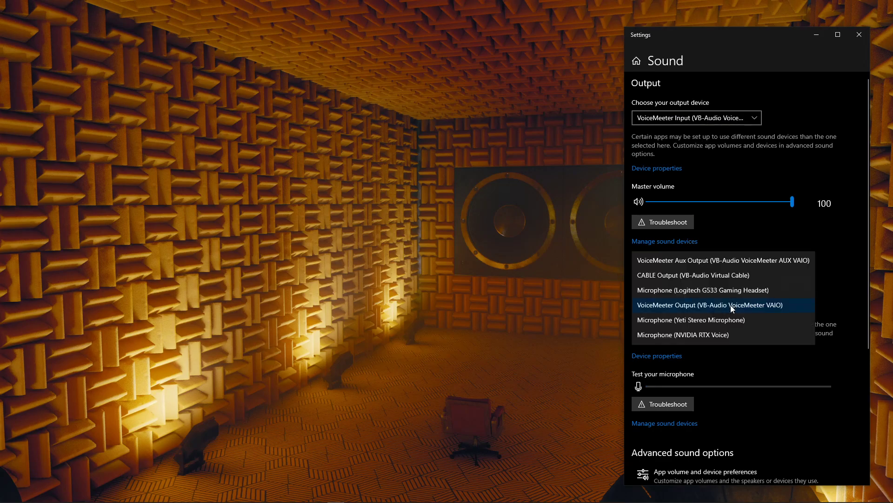
click(709, 304)
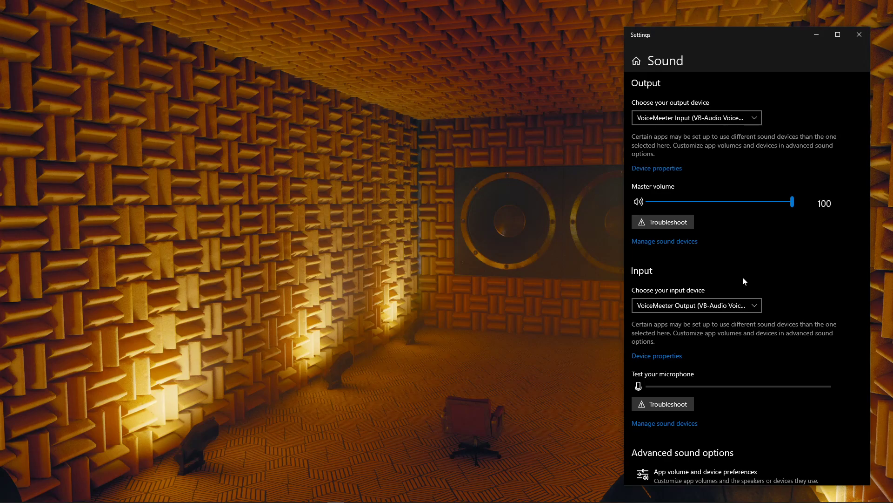
mouse_move(799, 165)
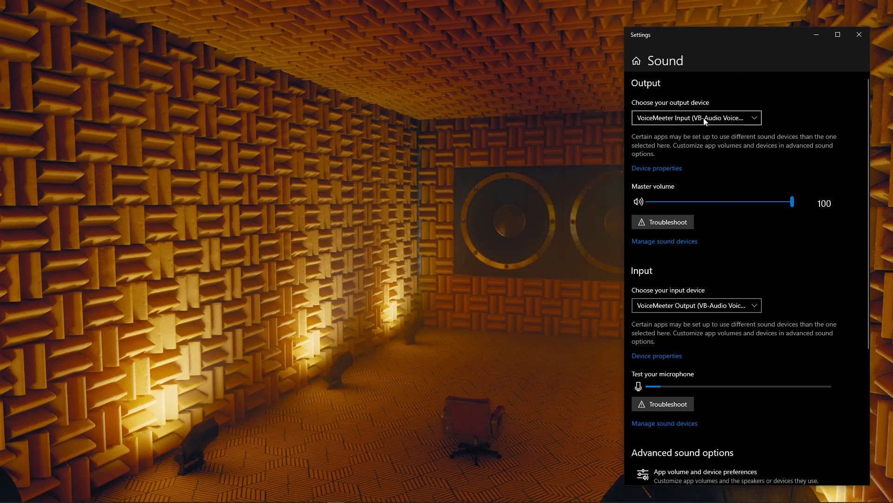
mouse_move(673, 115)
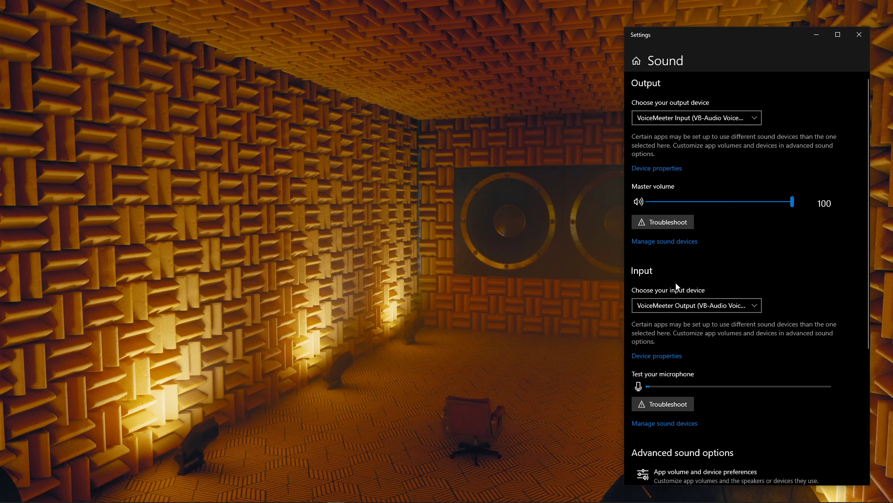
mouse_move(664, 128)
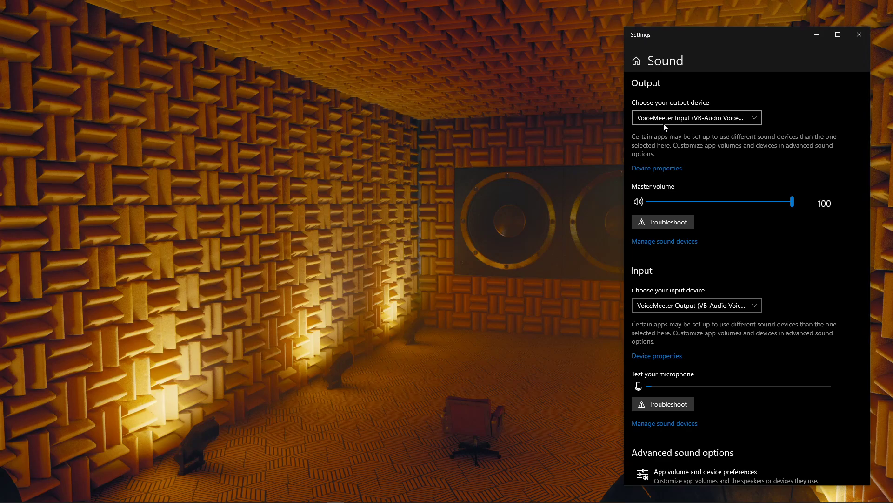
mouse_move(647, 117)
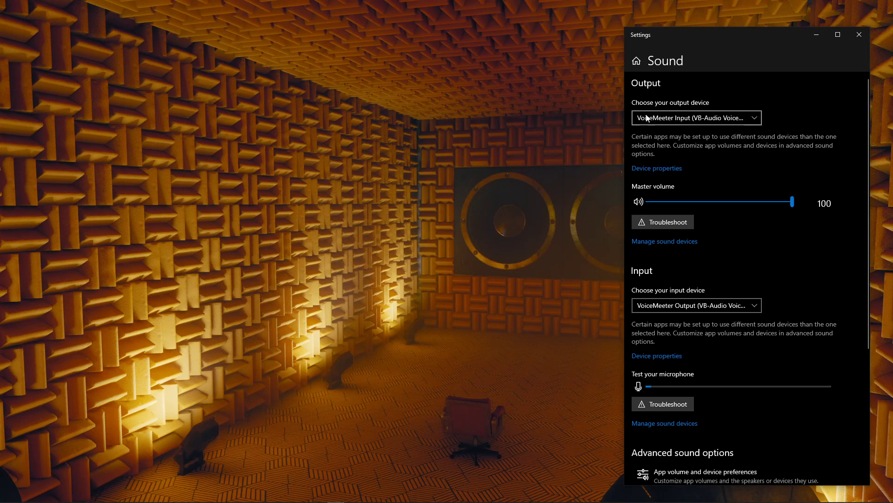
mouse_move(733, 114)
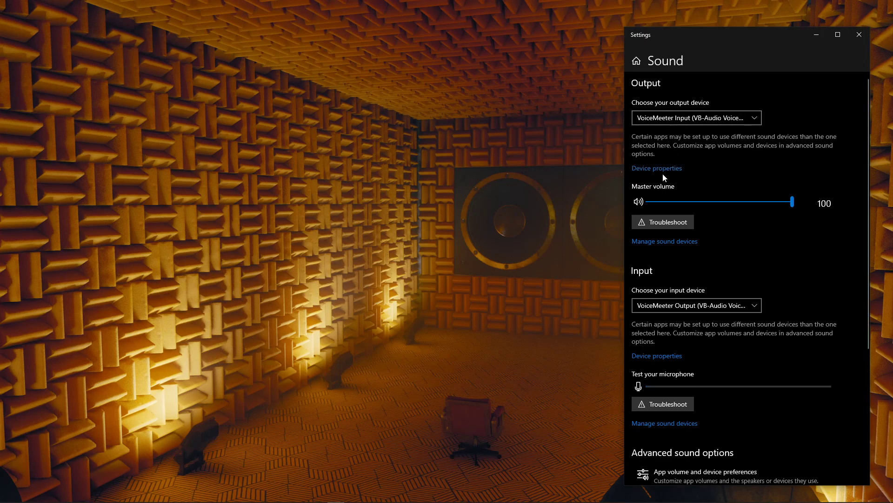
mouse_move(670, 262)
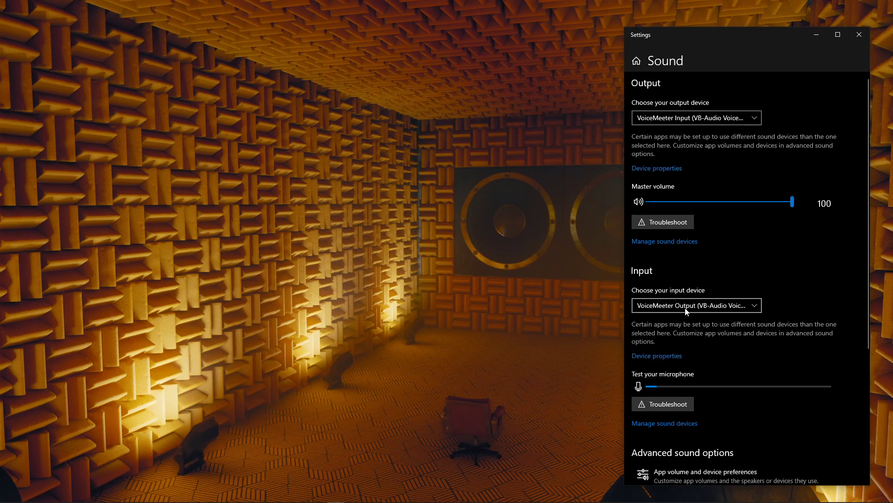
mouse_move(706, 162)
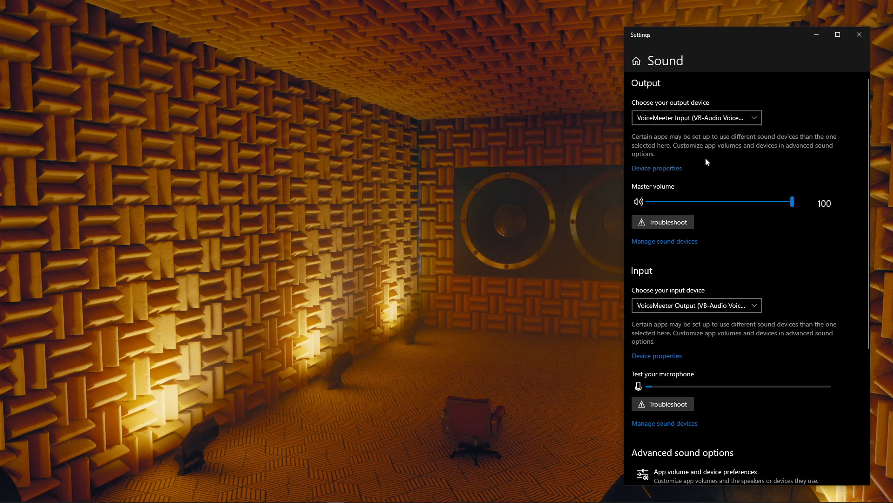
mouse_move(657, 356)
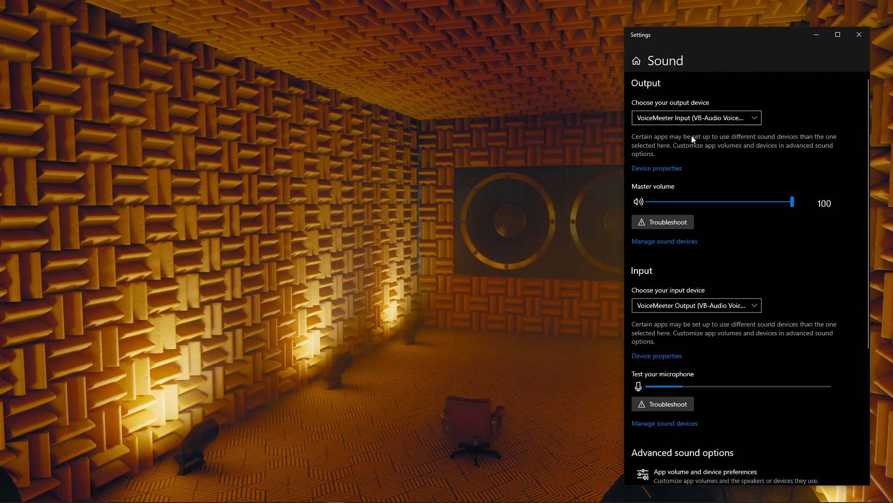
mouse_move(809, 134)
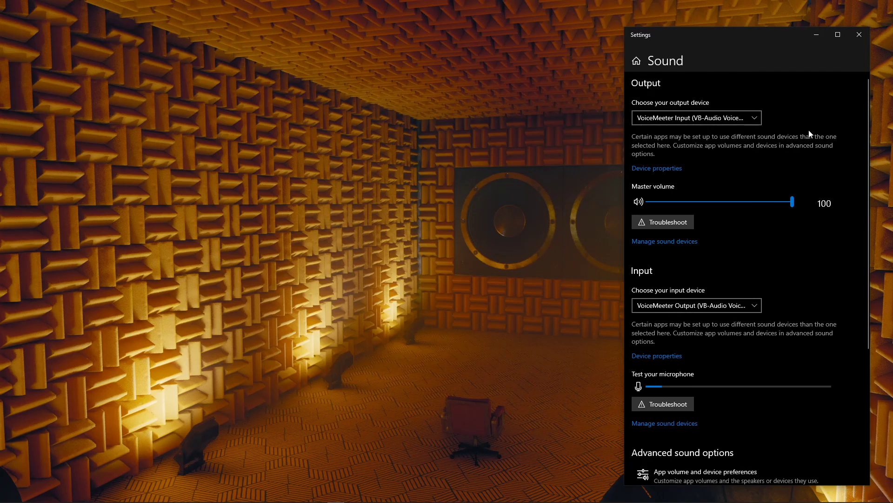
Switch over to the NVIDIA RTX Voice window
click(858, 34)
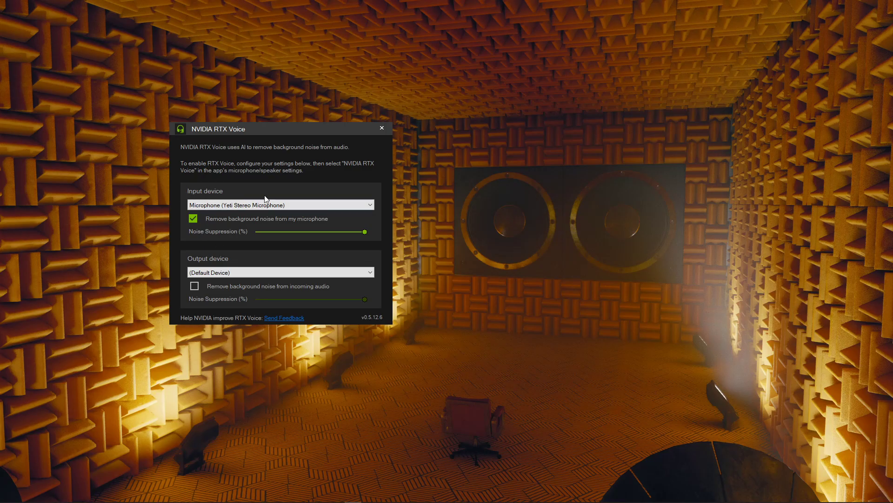
mouse_move(334, 289)
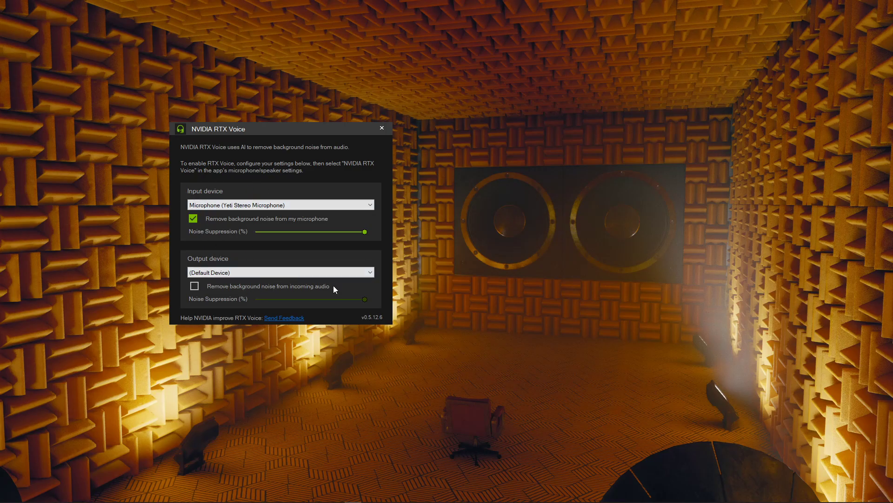
mouse_move(302, 284)
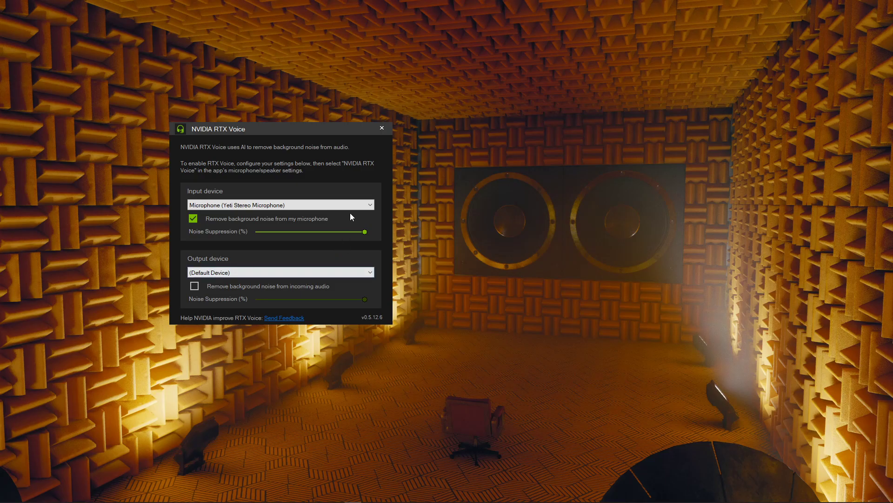
mouse_move(203, 200)
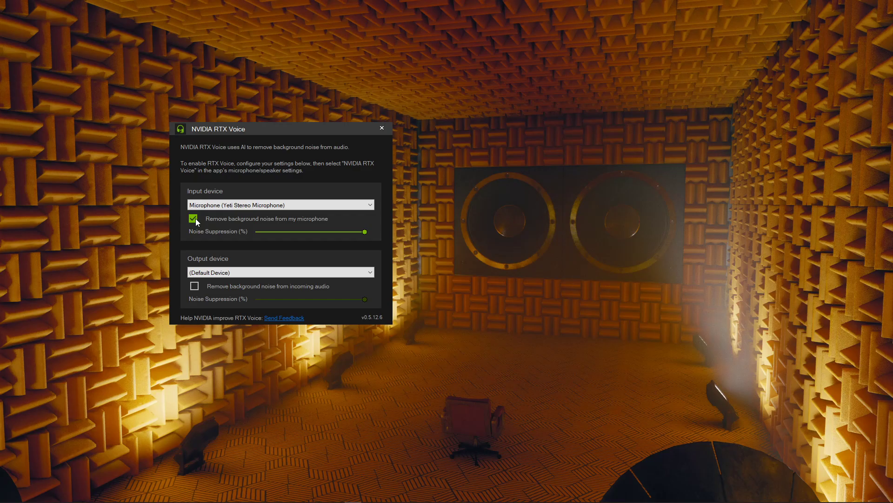
mouse_move(312, 189)
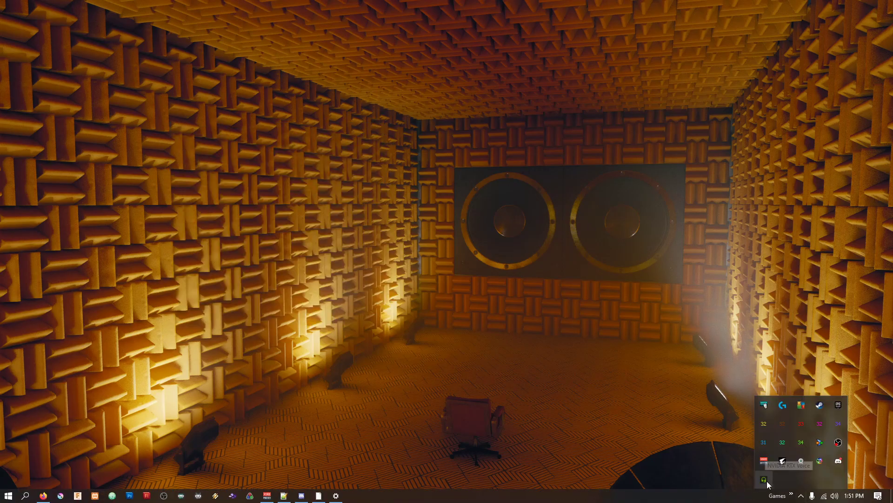
mouse_move(739, 498)
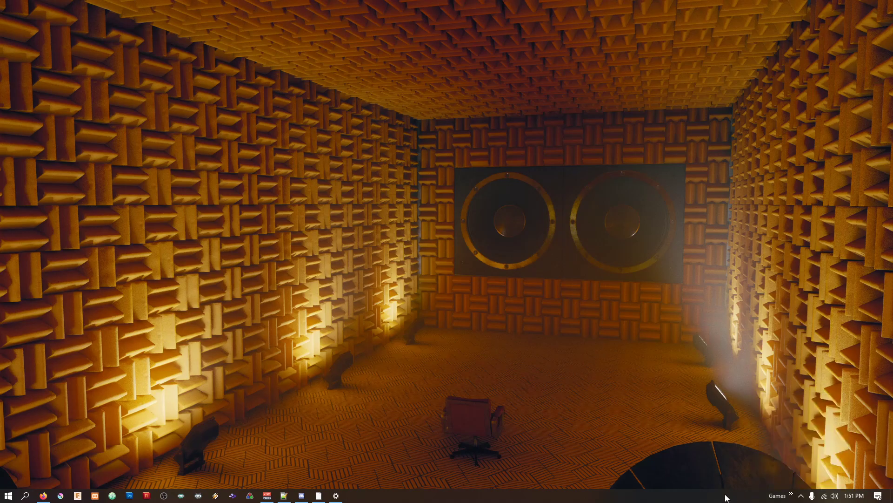
mouse_move(551, 497)
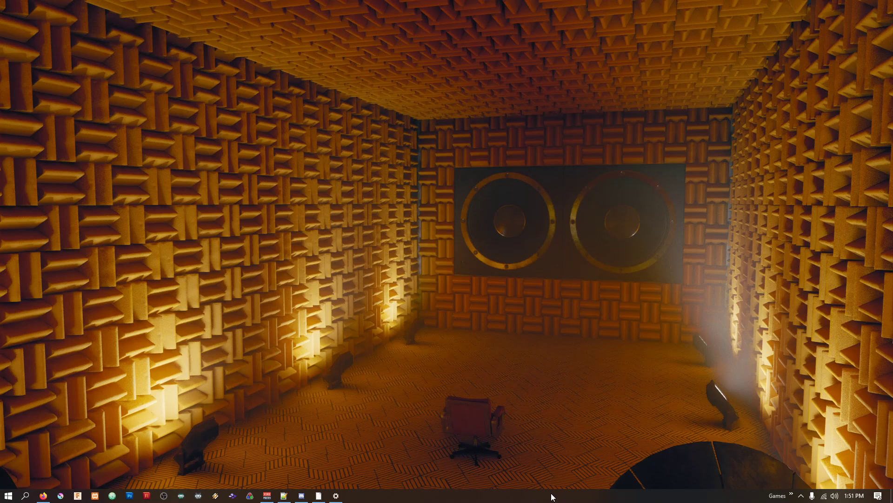
Bring VoiceMeeter Banana up from the taskbar with RTX Voice set aside
click(267, 495)
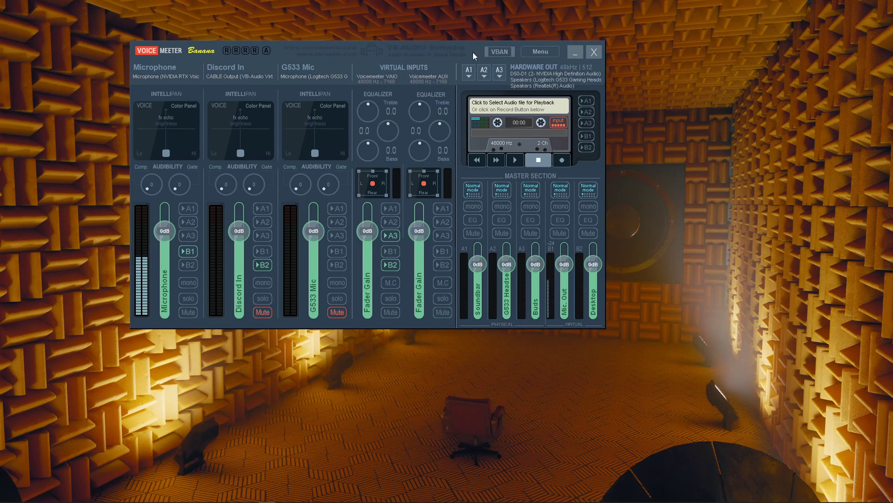
mouse_move(149, 82)
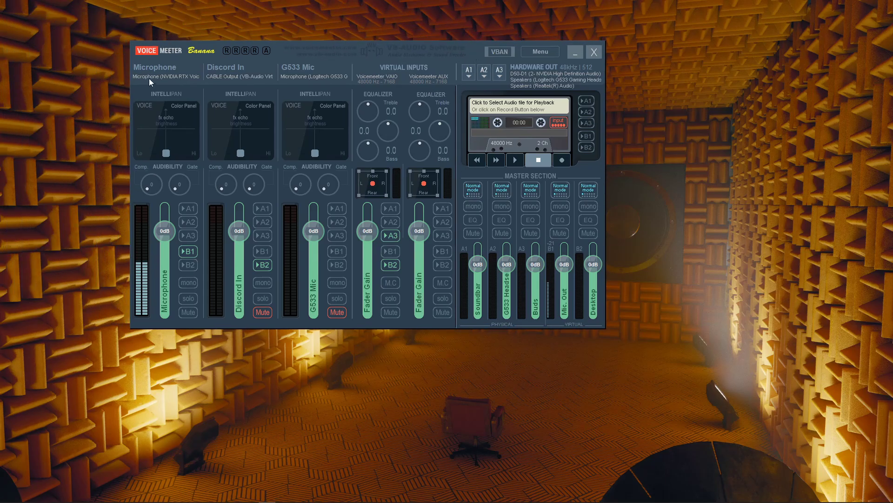
mouse_move(177, 126)
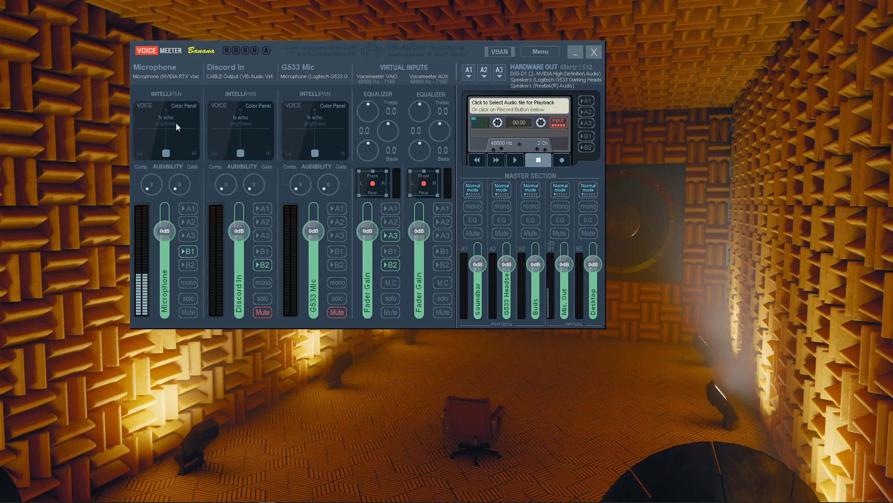
mouse_move(588, 322)
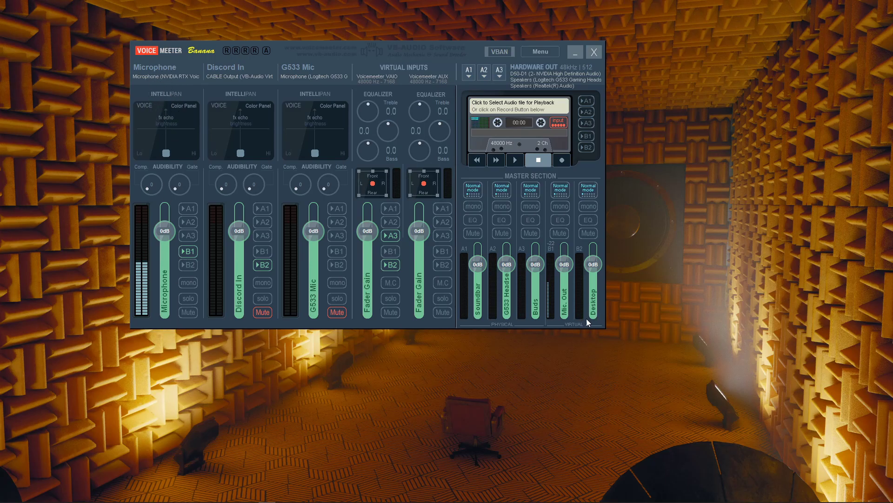
mouse_move(436, 61)
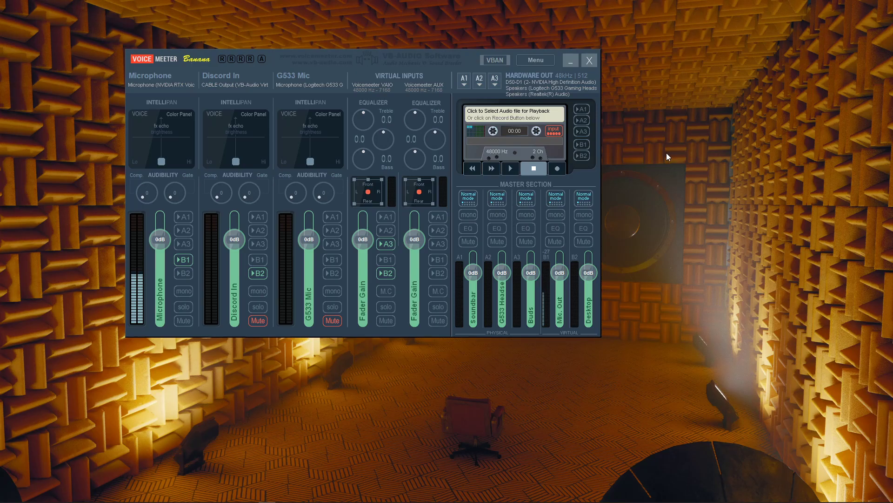
mouse_move(214, 266)
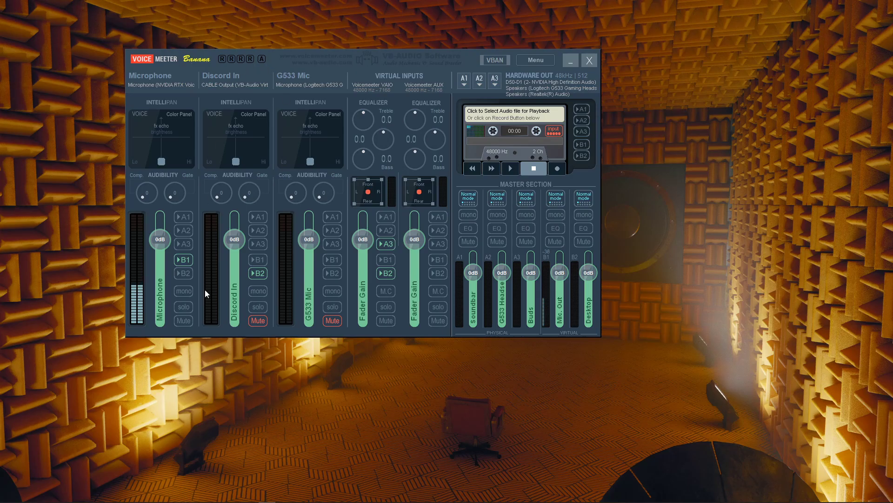
mouse_move(171, 123)
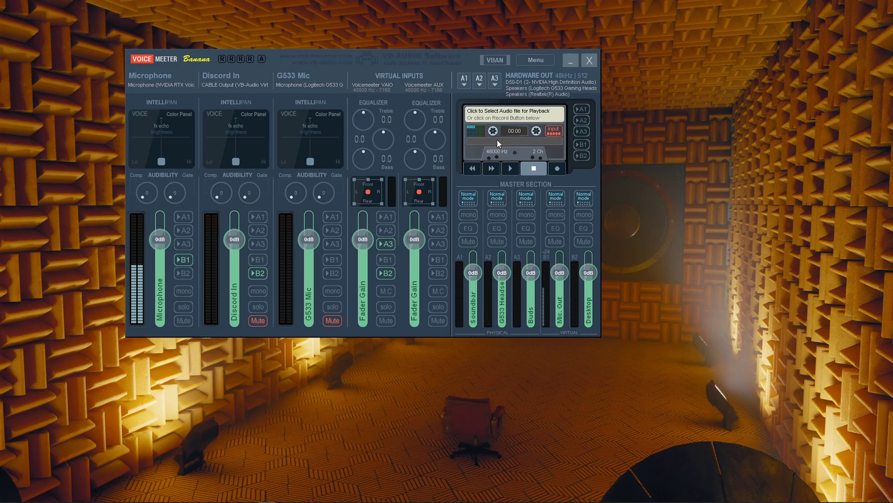
mouse_move(564, 232)
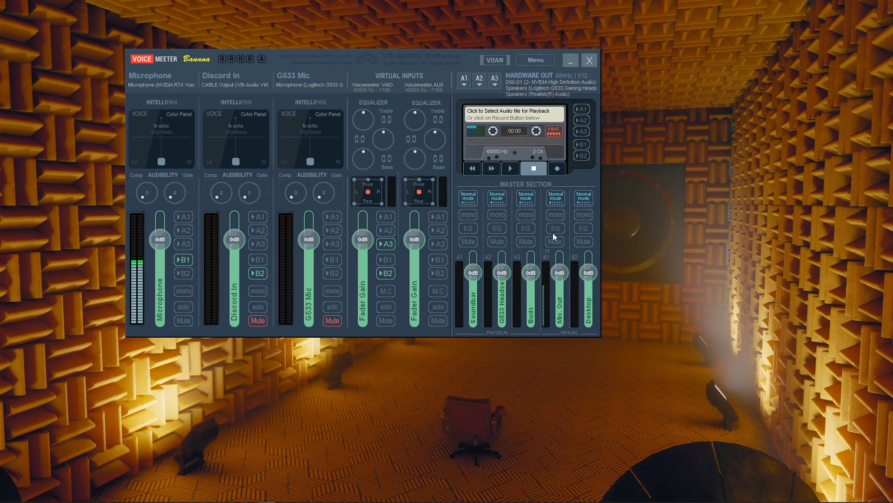
mouse_move(492, 336)
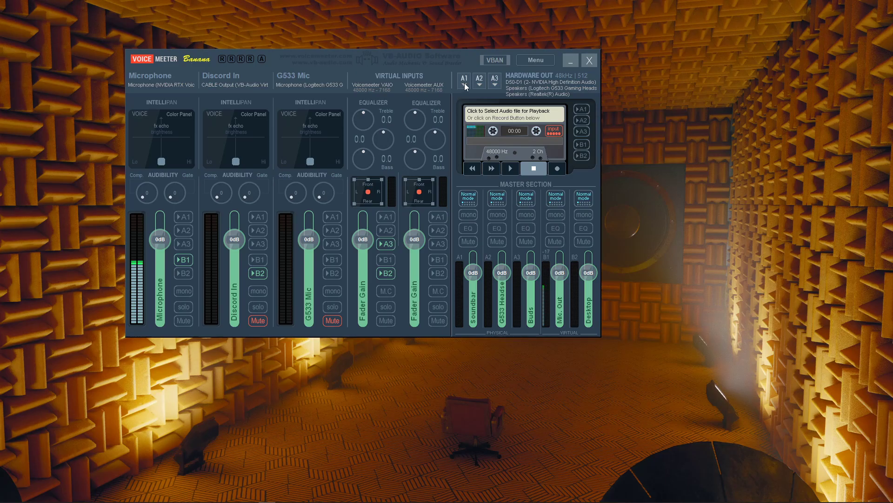
mouse_move(499, 85)
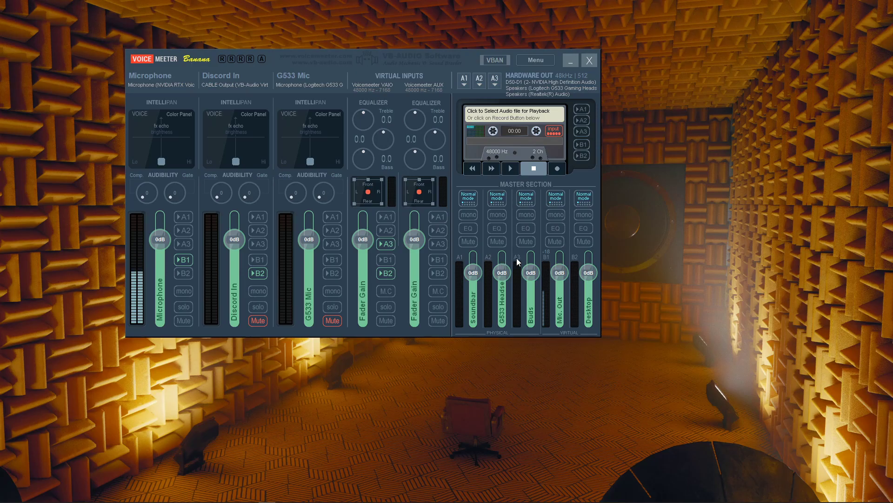
mouse_move(391, 221)
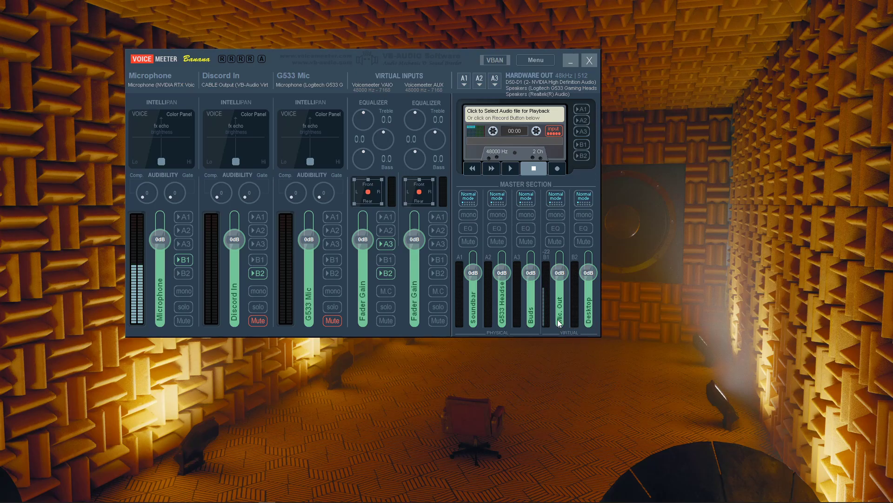
mouse_move(579, 336)
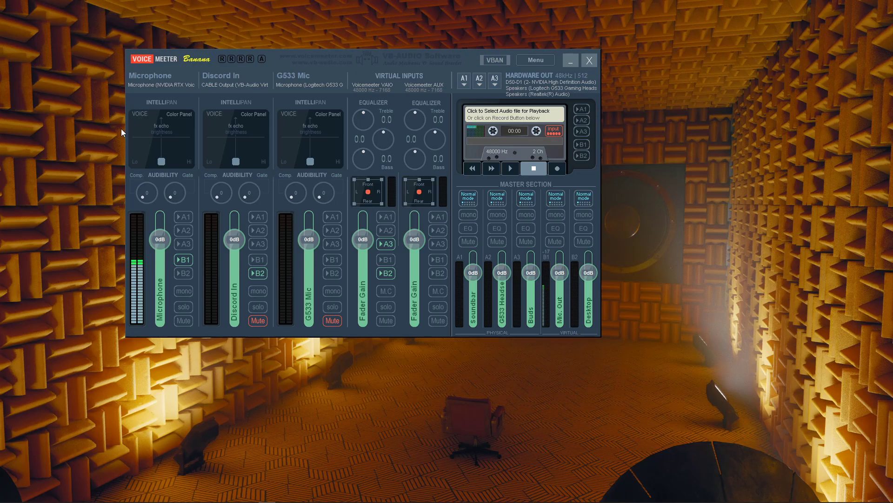
mouse_move(153, 112)
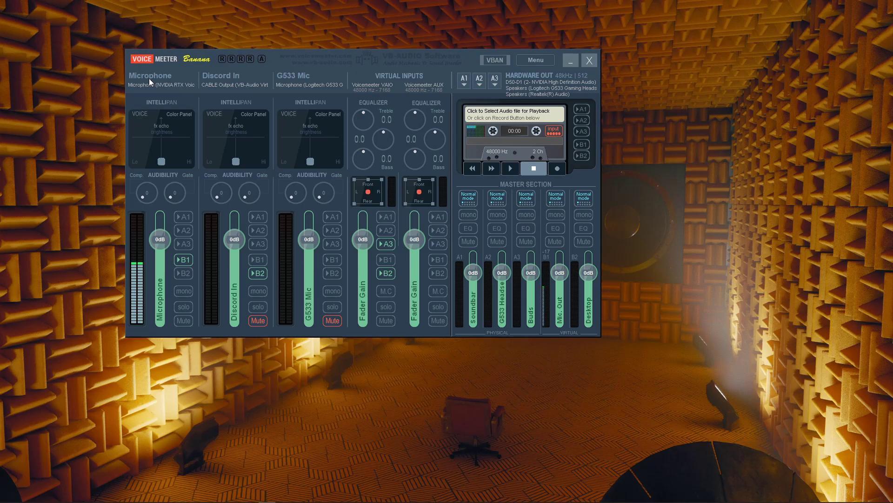
mouse_move(283, 80)
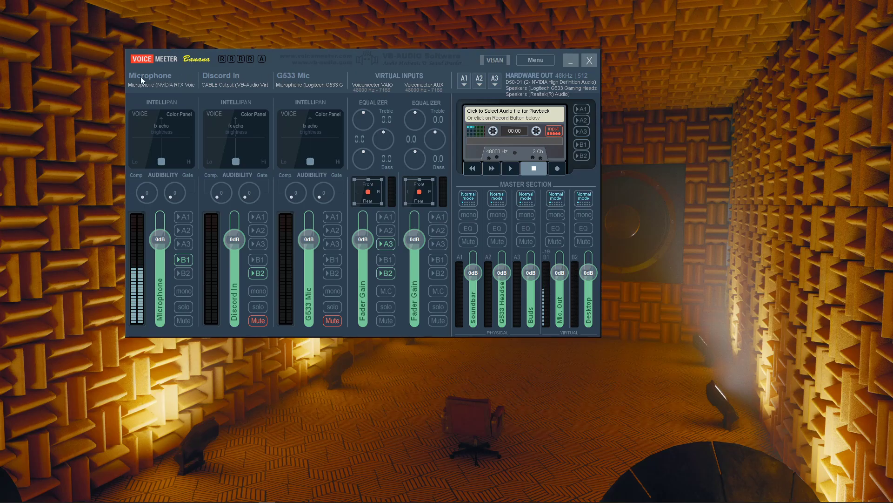
Change the first hardware input strip's label from Microphone to 'Mic.'
double_click(151, 76)
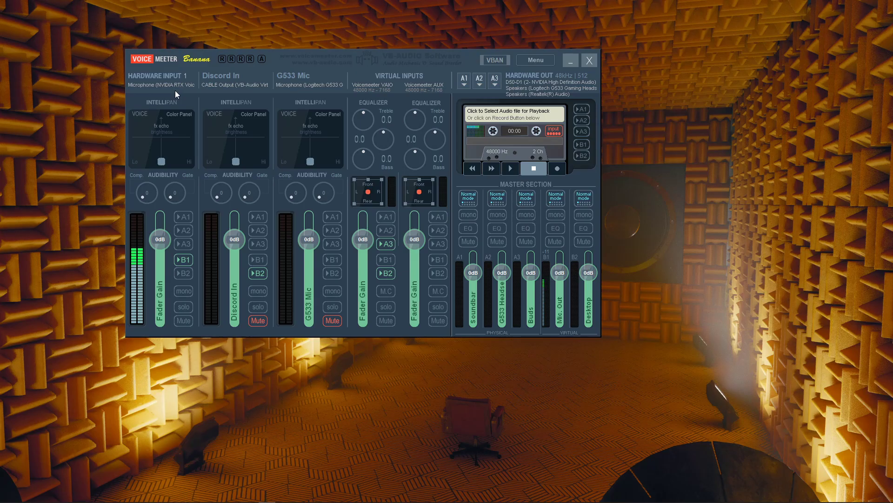
mouse_move(150, 79)
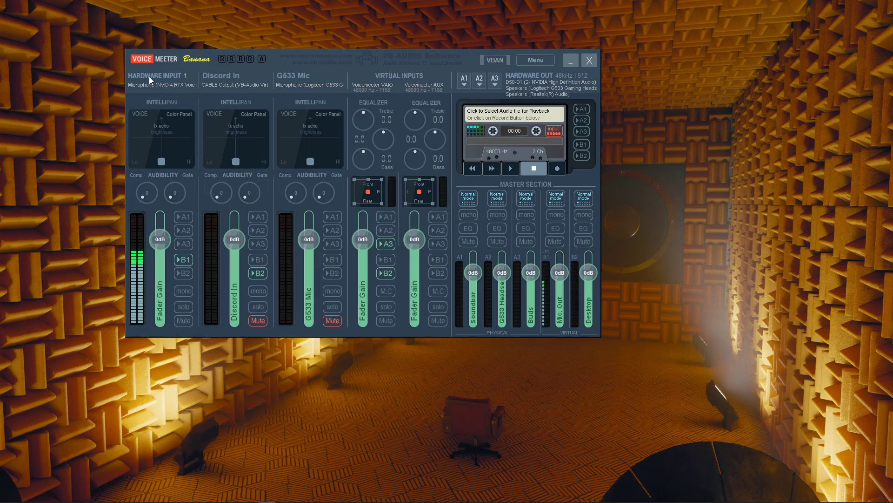
double_click(158, 75)
text(Mic.)
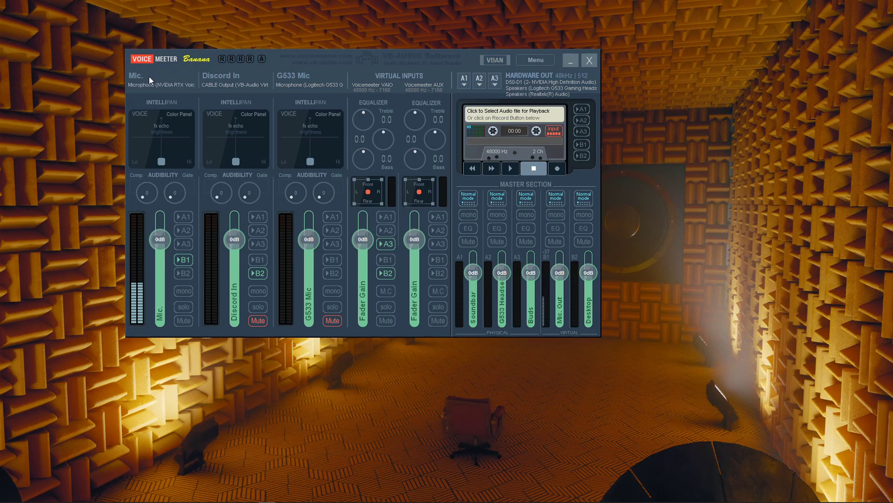
mouse_move(163, 74)
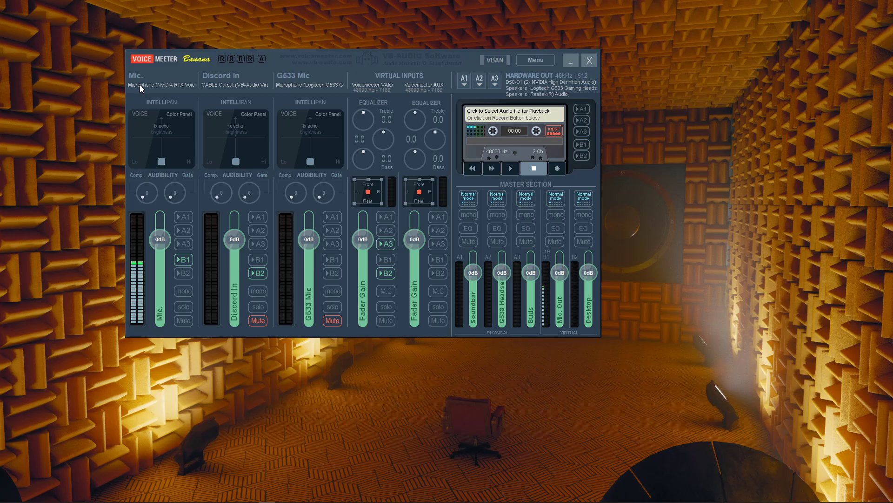
Open the Mic. strip's input device list, showing NVIDIA RTX Voice WDM selected
click(162, 84)
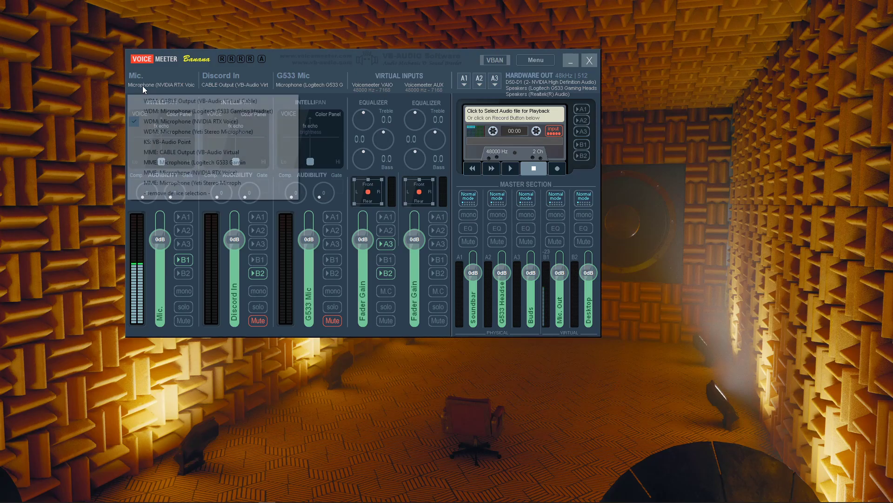
mouse_move(191, 121)
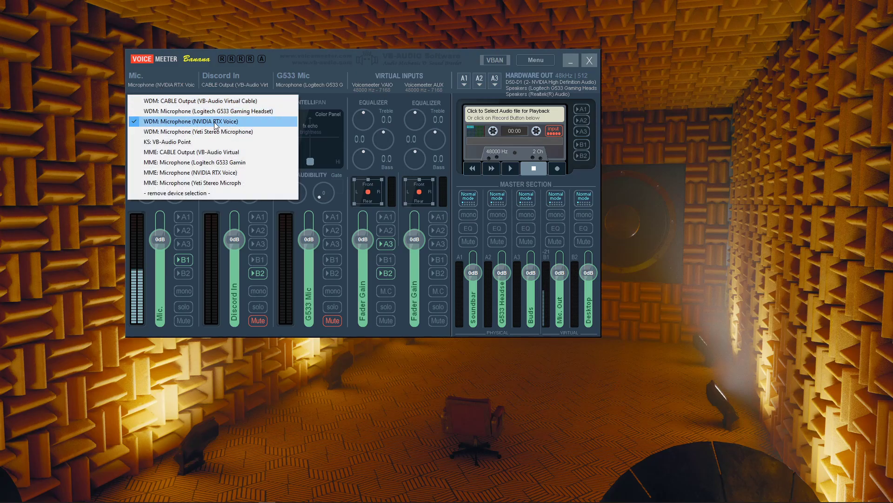
mouse_move(228, 122)
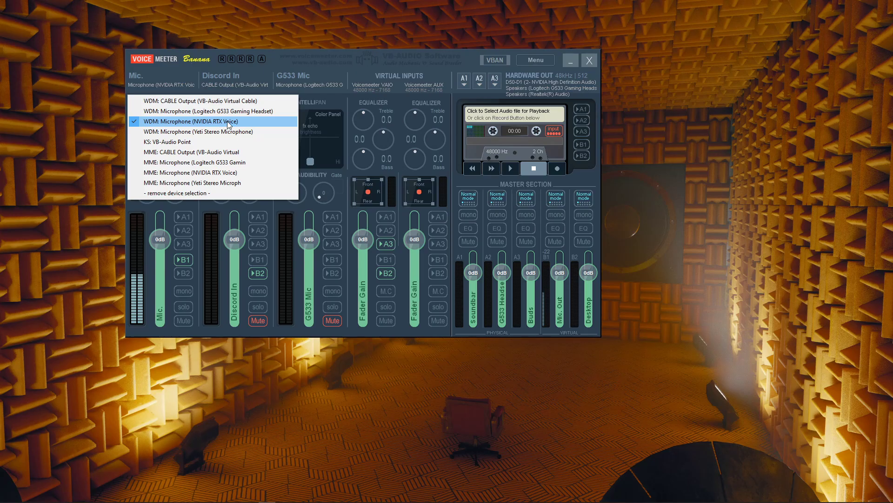
mouse_move(295, 59)
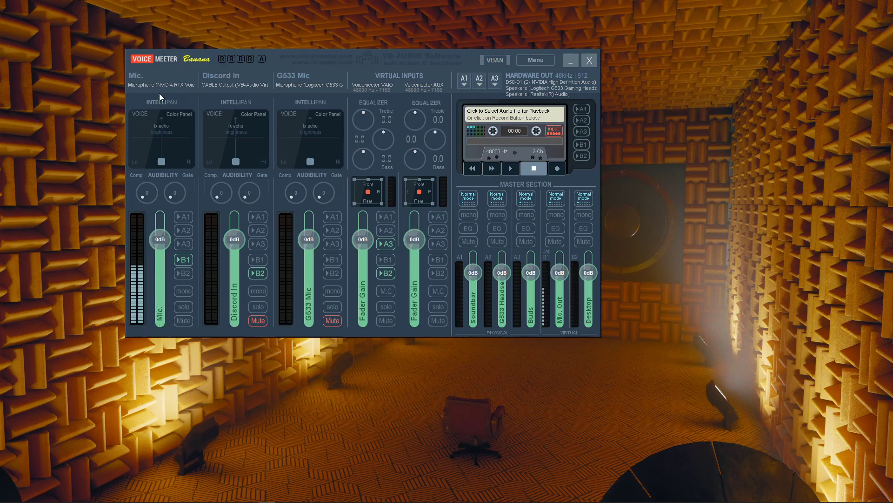
mouse_move(160, 308)
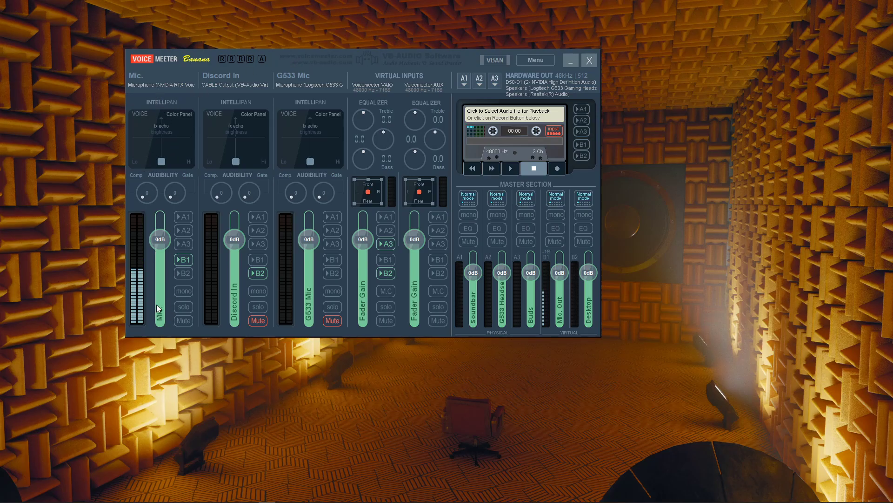
mouse_move(569, 348)
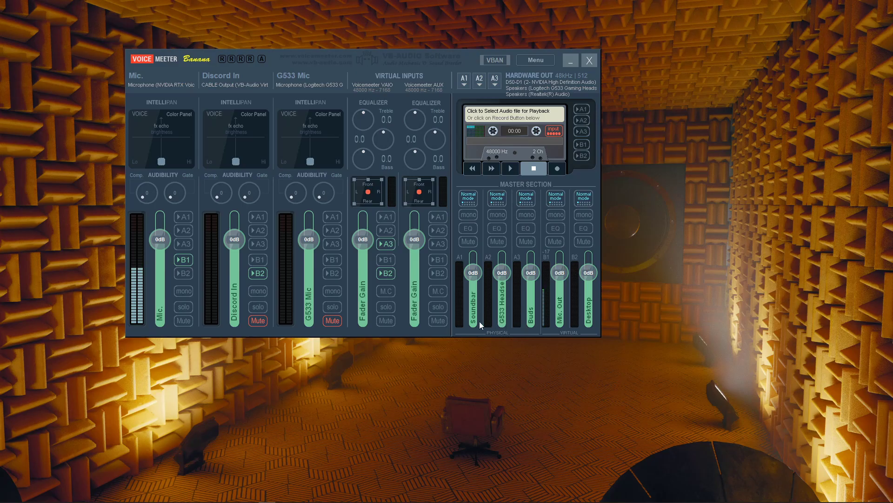
Label the B1 virtual output bus 'Mic. Out'
click(184, 273)
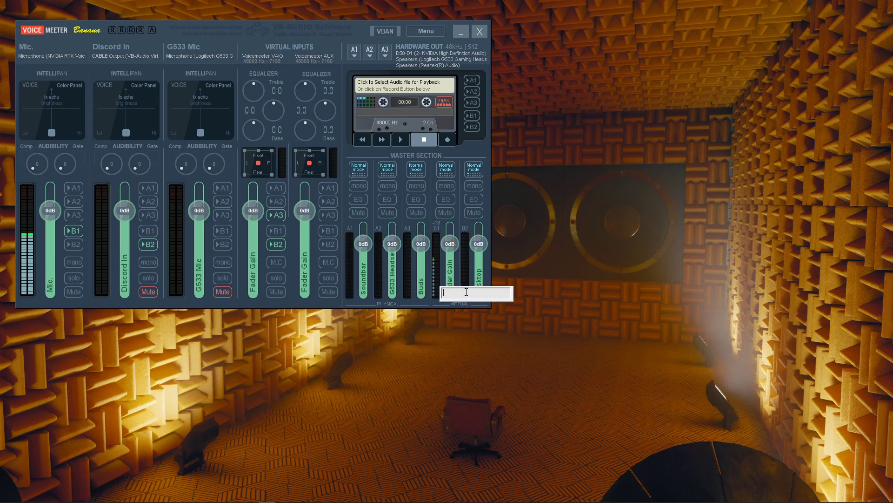
text(Mic. Out)
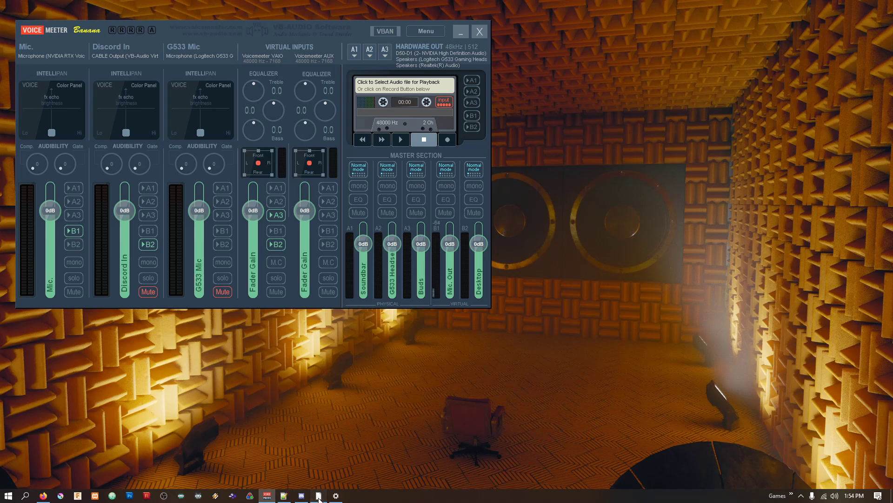
Bring OBS Studio to the front and open File > Settings on the General page
click(301, 495)
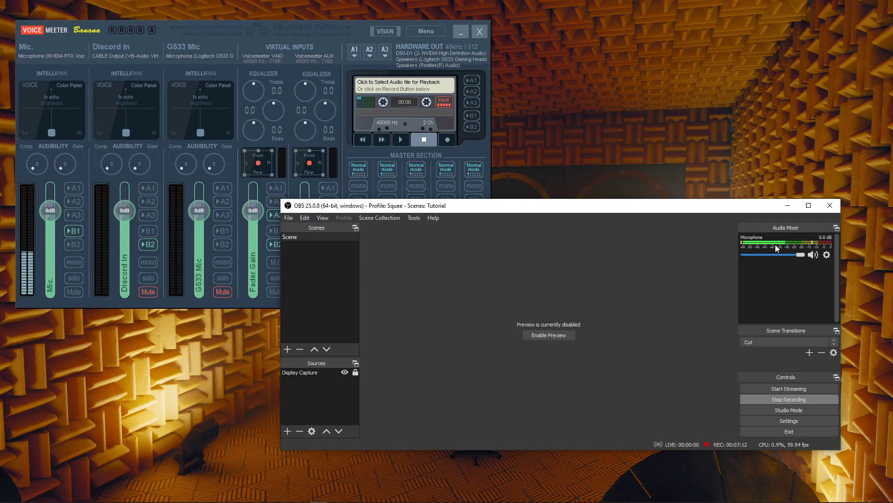
mouse_move(789, 420)
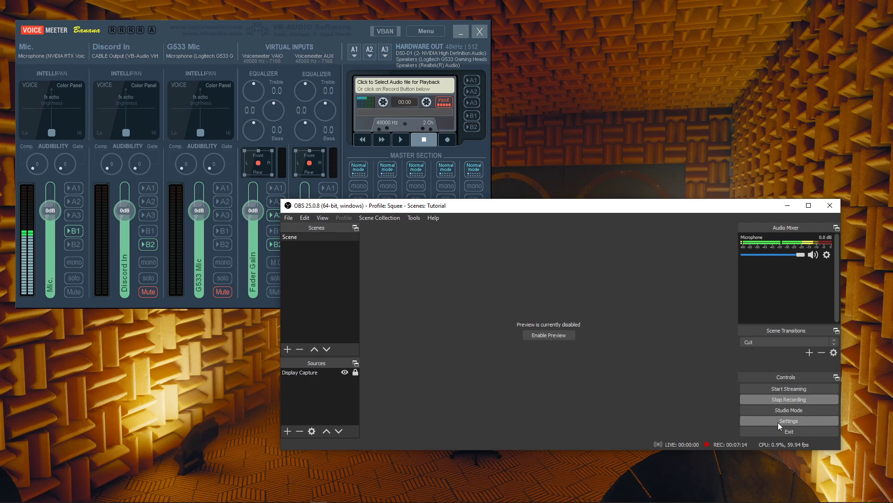
mouse_move(713, 423)
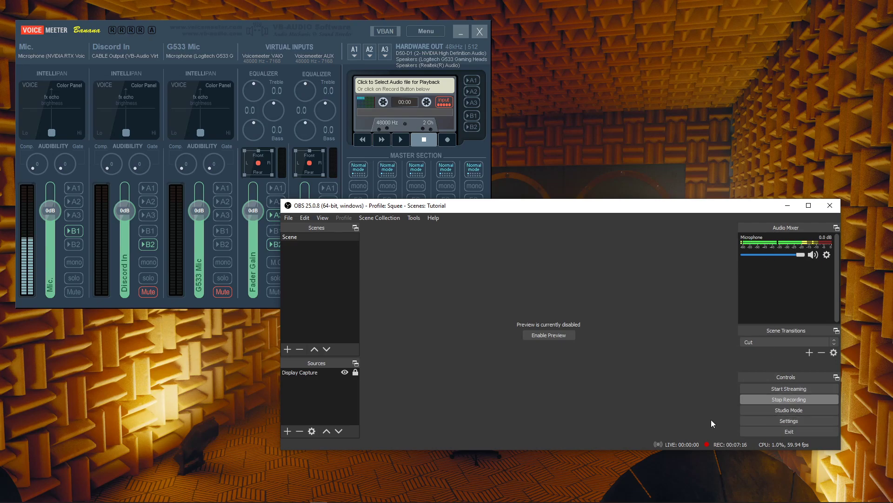
mouse_move(788, 399)
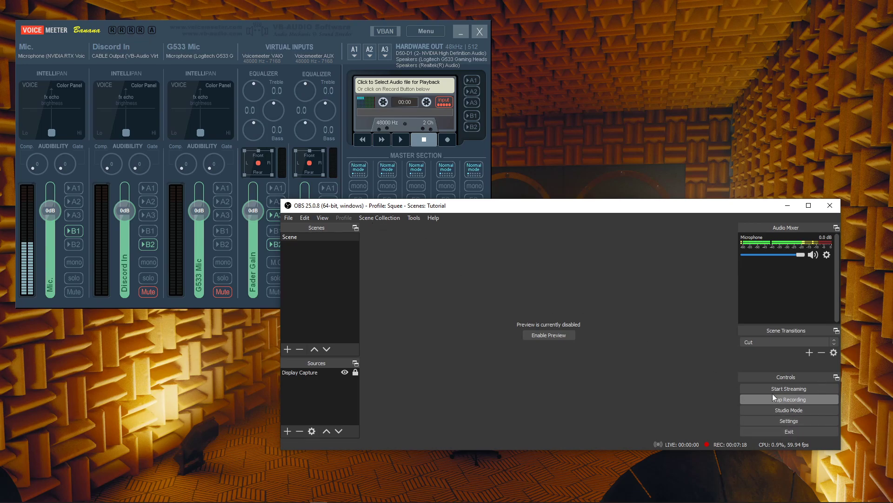
click(288, 218)
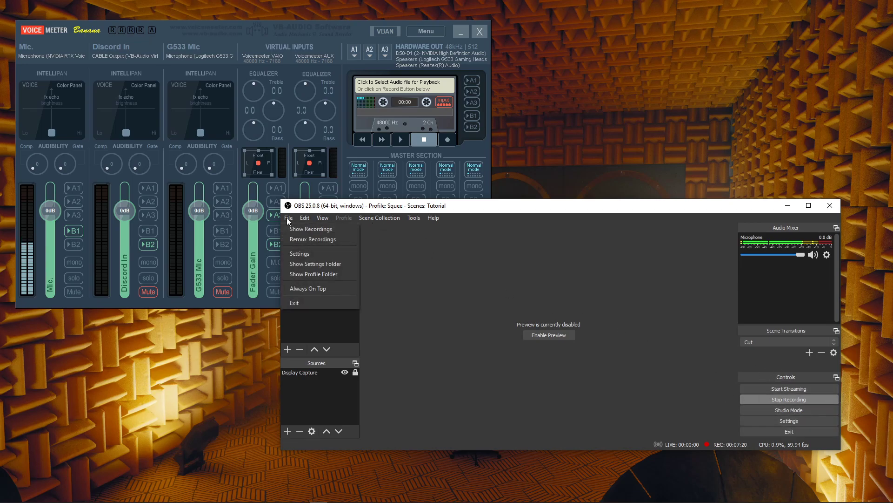
click(299, 253)
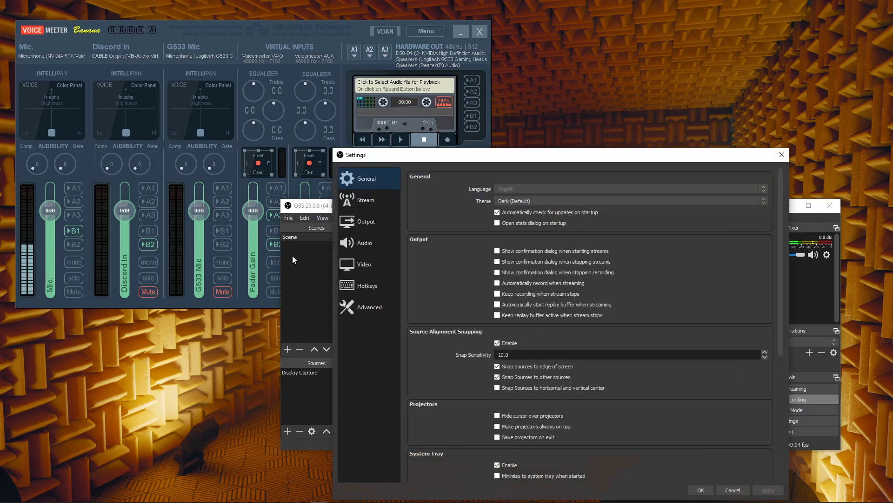
mouse_move(364, 243)
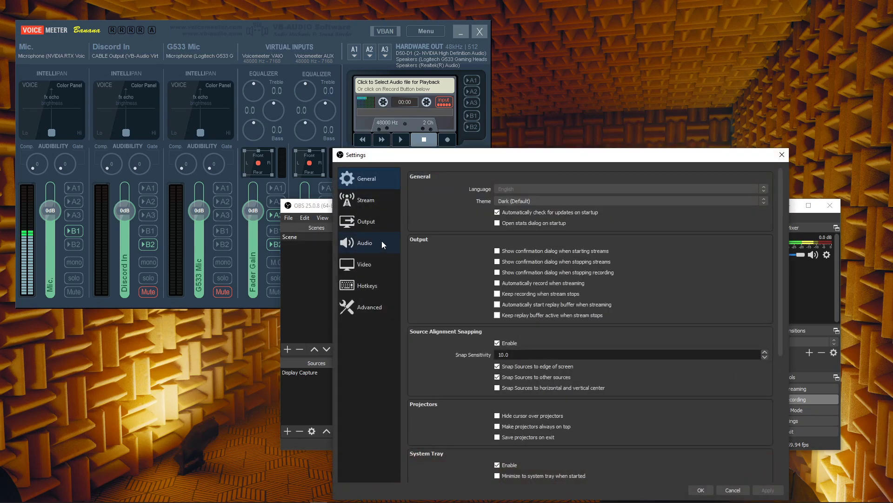
Show the Audio page: VoiceMeeter Output (VAIO) as Mic/Auxiliary, desktop audio disabled
click(363, 243)
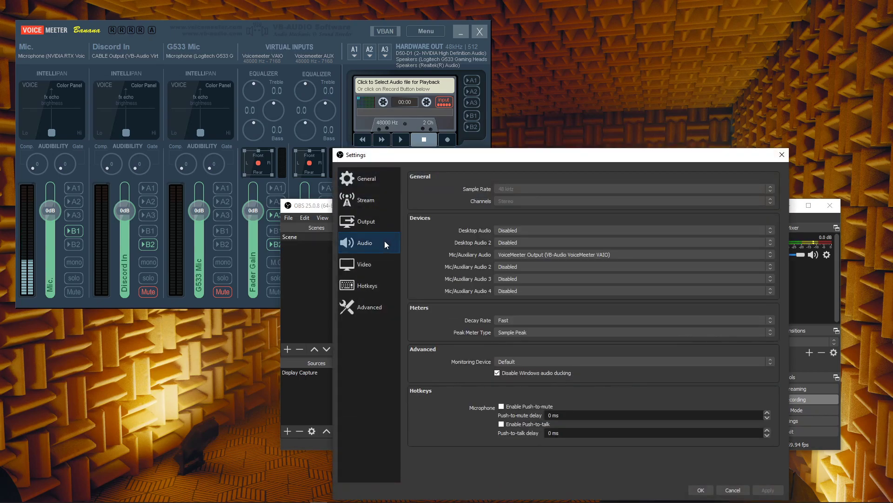
mouse_move(456, 257)
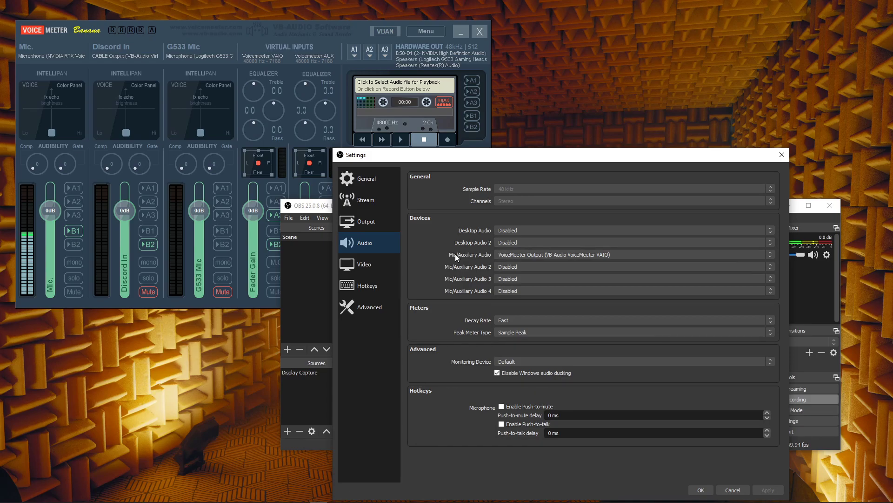
mouse_move(484, 228)
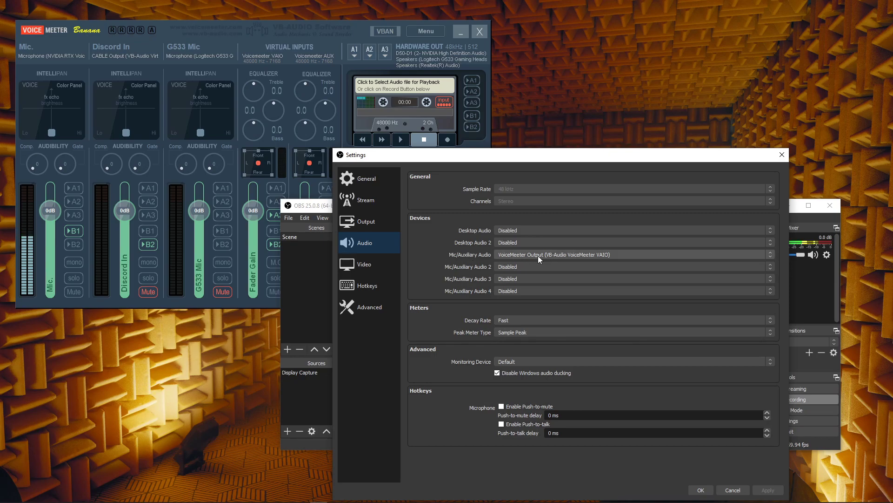
mouse_move(491, 145)
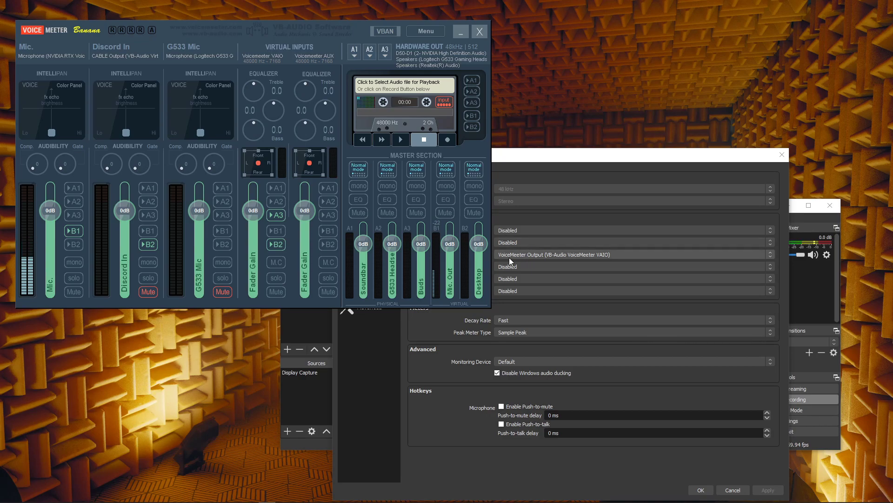
mouse_move(538, 259)
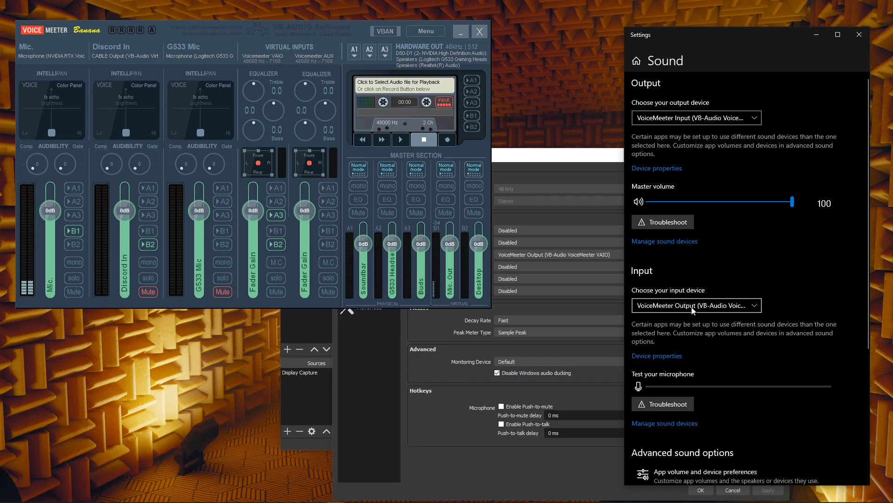
mouse_move(645, 274)
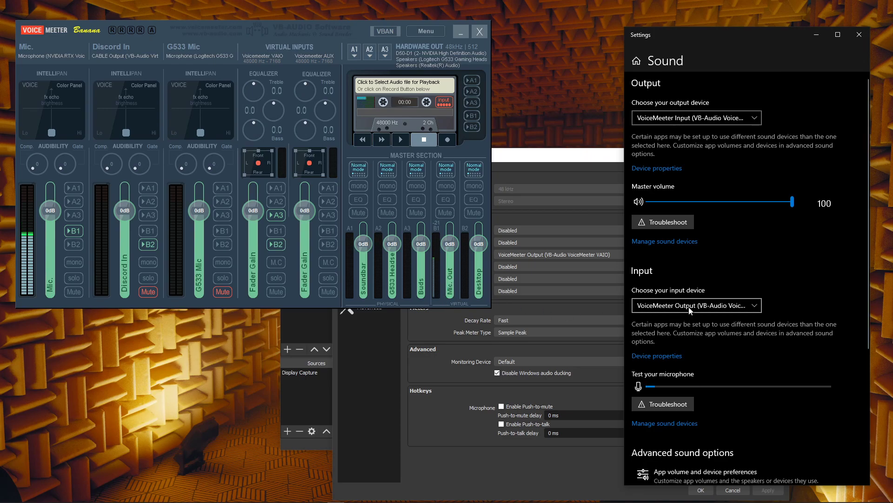
mouse_move(815, 44)
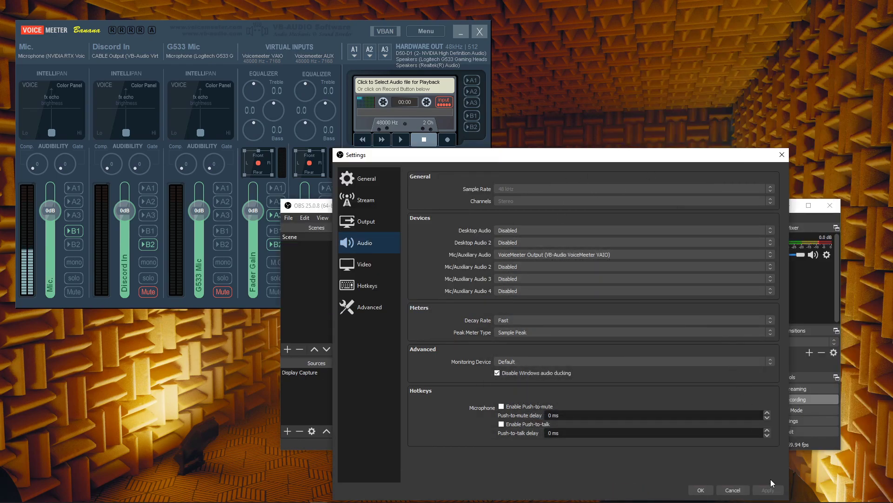
Save the audio settings, then cancel a rename of the Microphone mixer source
click(732, 490)
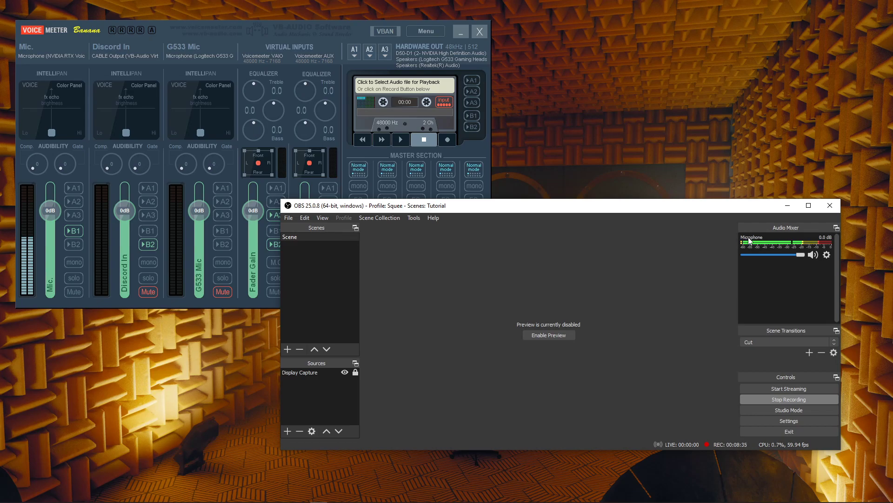
right_click(769, 239)
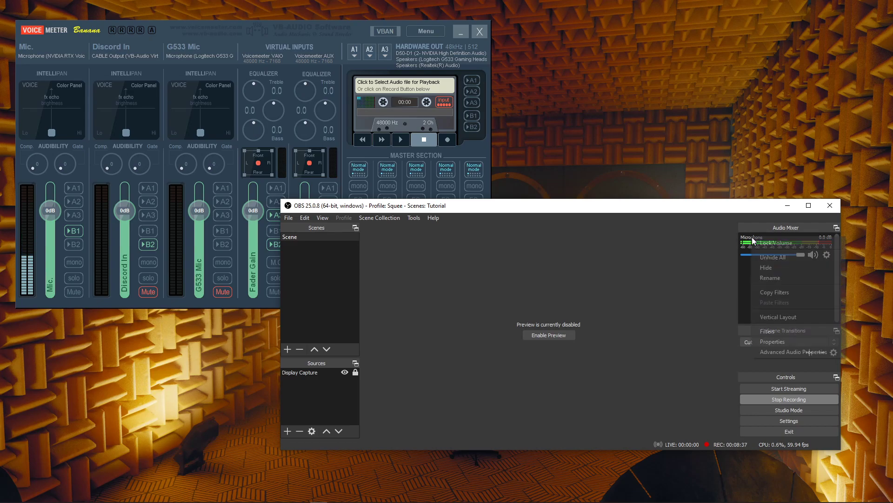
click(770, 277)
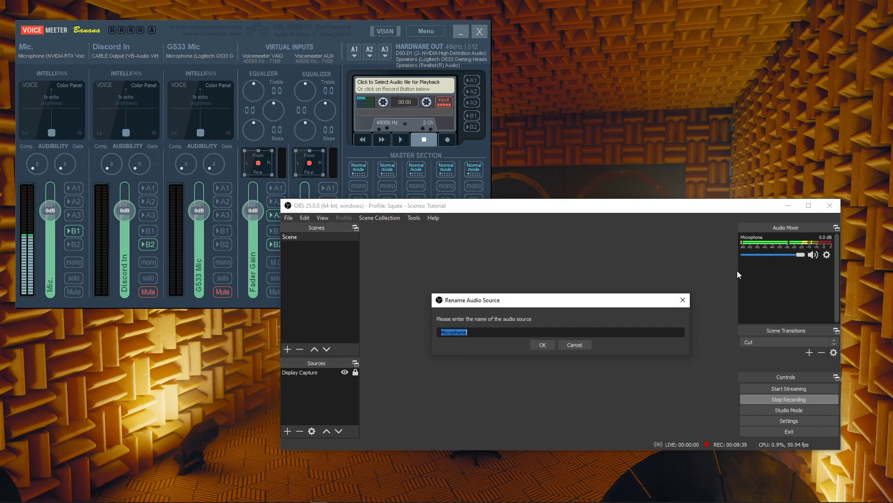
click(541, 344)
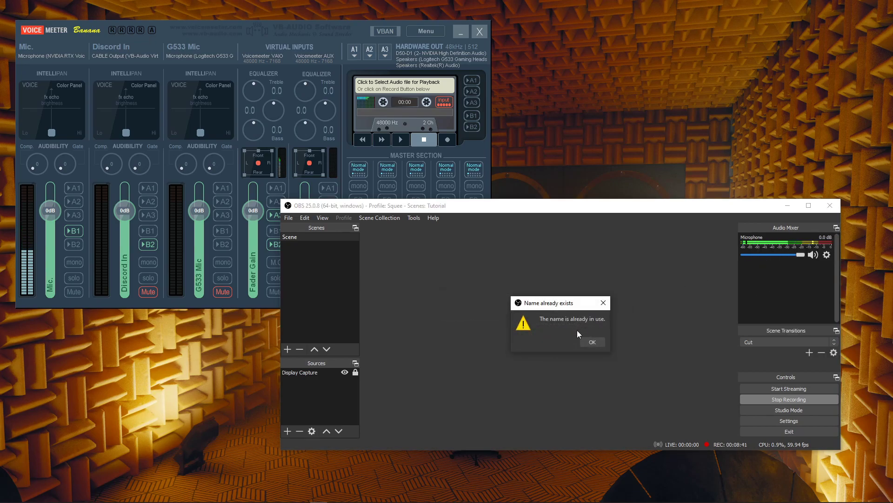
click(592, 342)
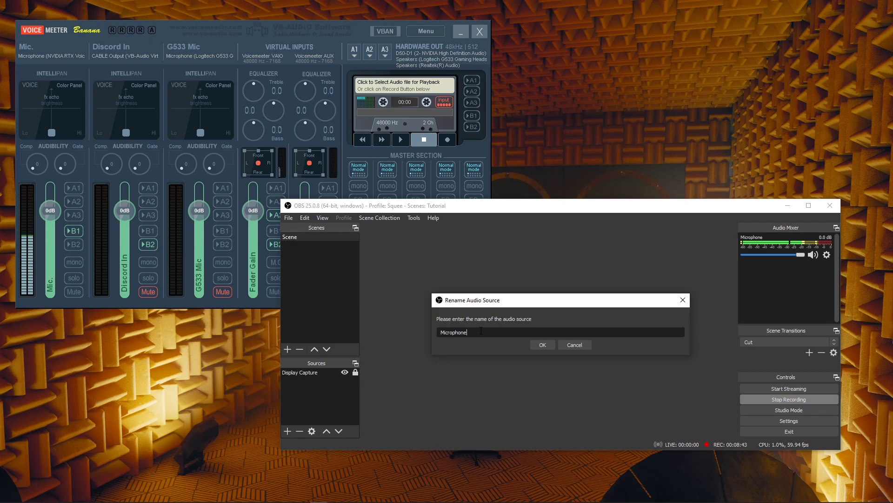
click(541, 344)
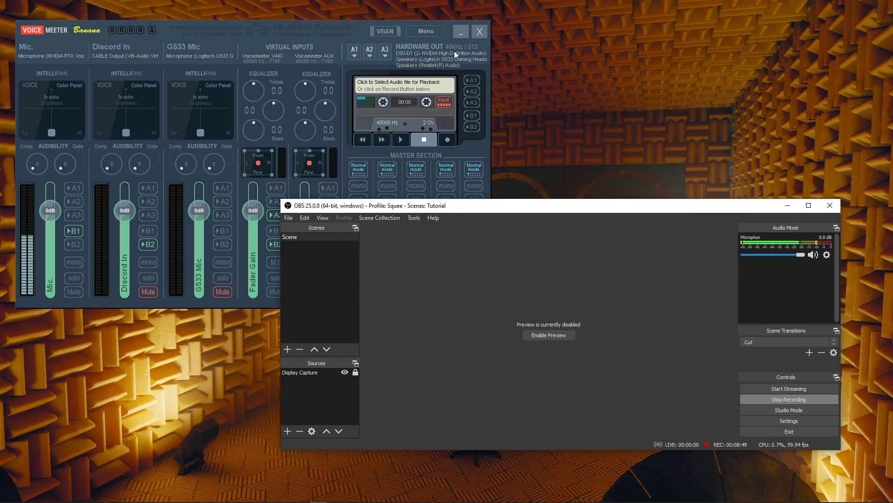
mouse_move(659, 210)
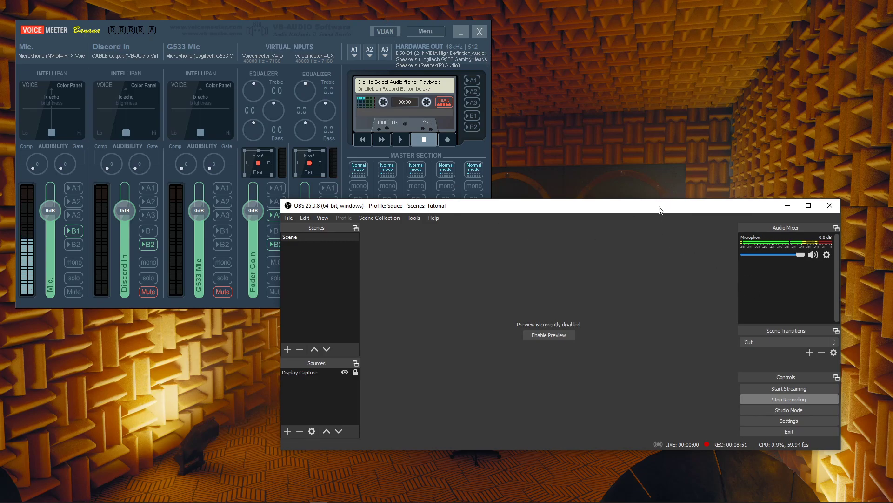
mouse_move(483, 153)
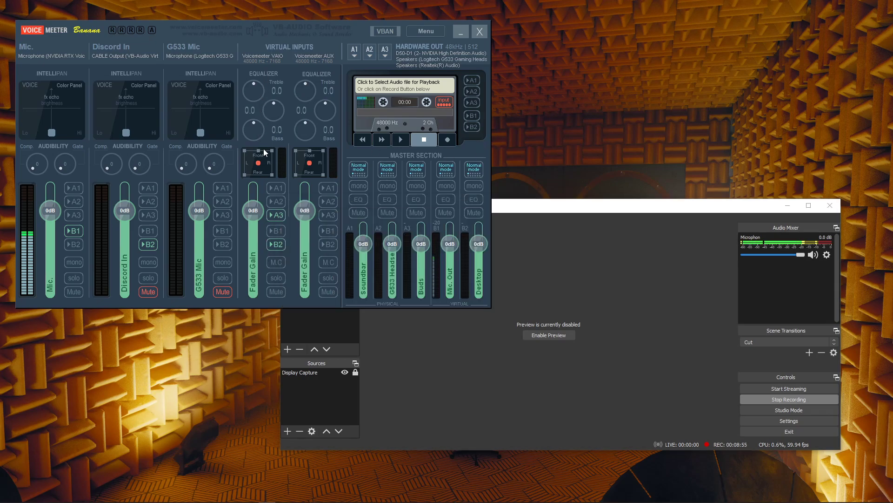
mouse_move(266, 75)
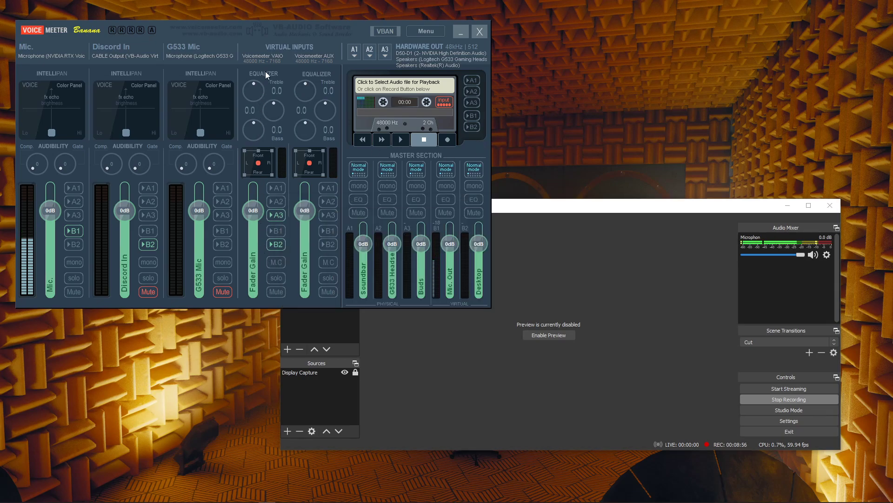
mouse_move(274, 276)
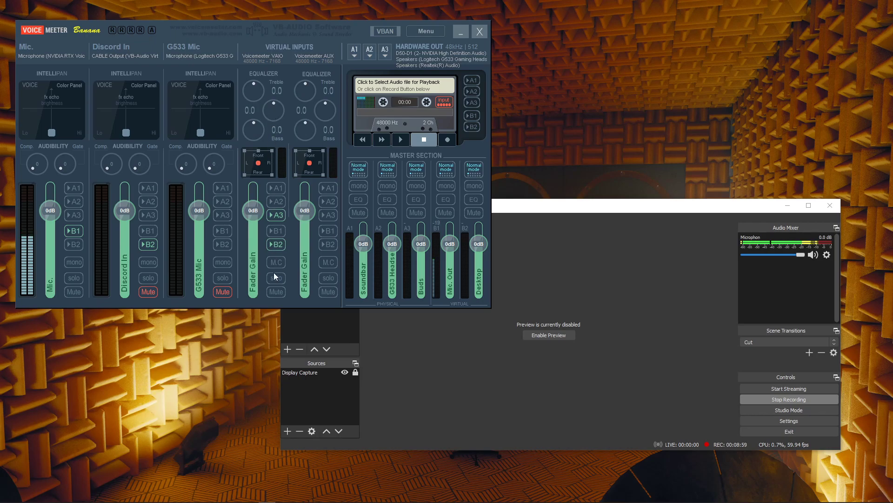
mouse_move(292, 50)
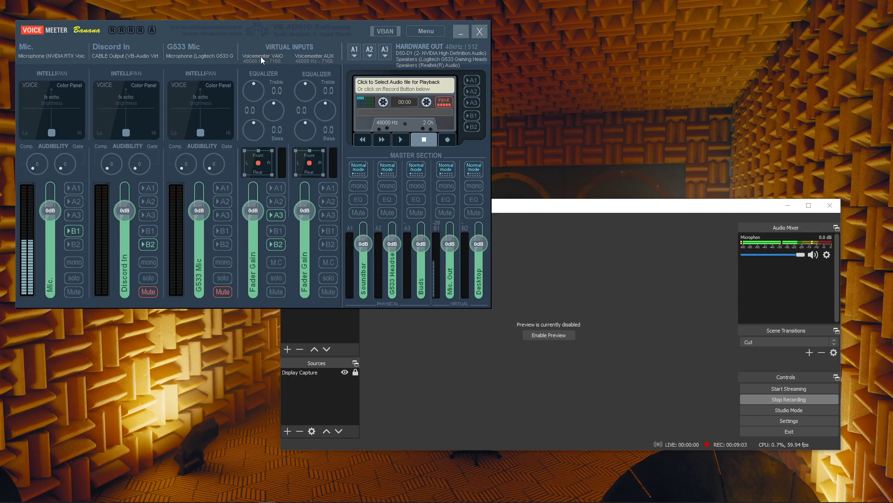
mouse_move(331, 63)
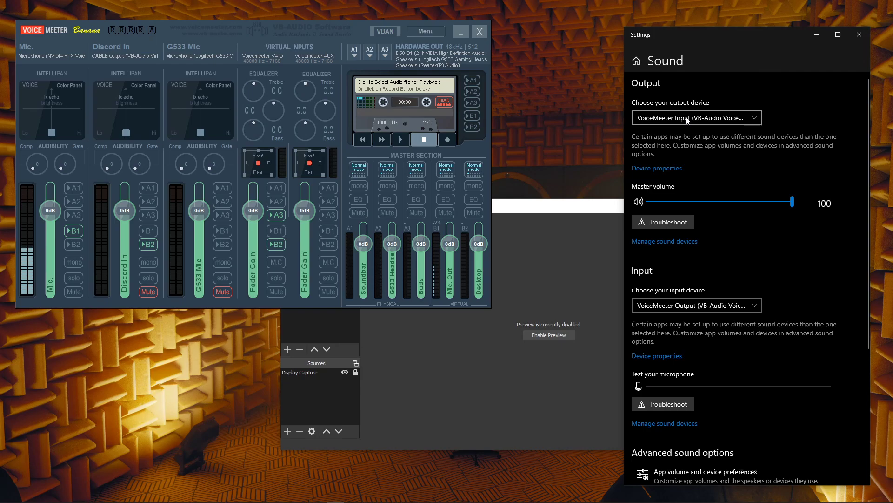
mouse_move(750, 120)
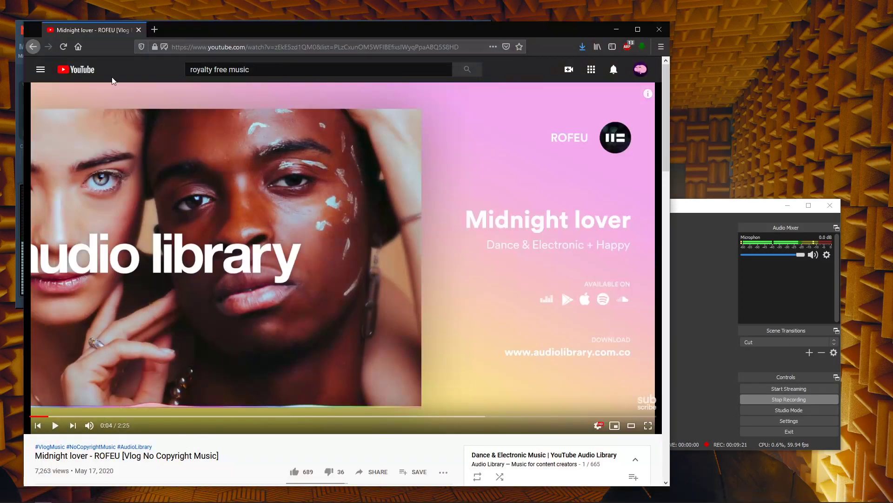
Play the Midnight lover YouTube video as test desktop audio
click(56, 425)
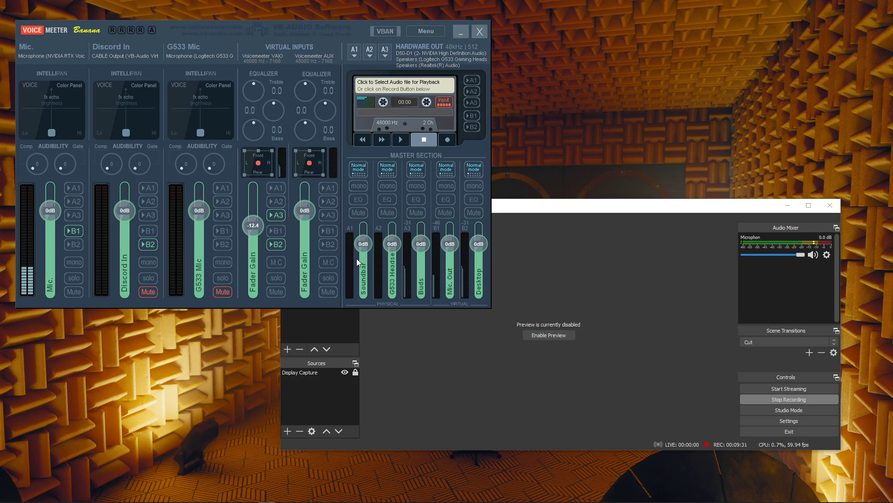
mouse_move(259, 93)
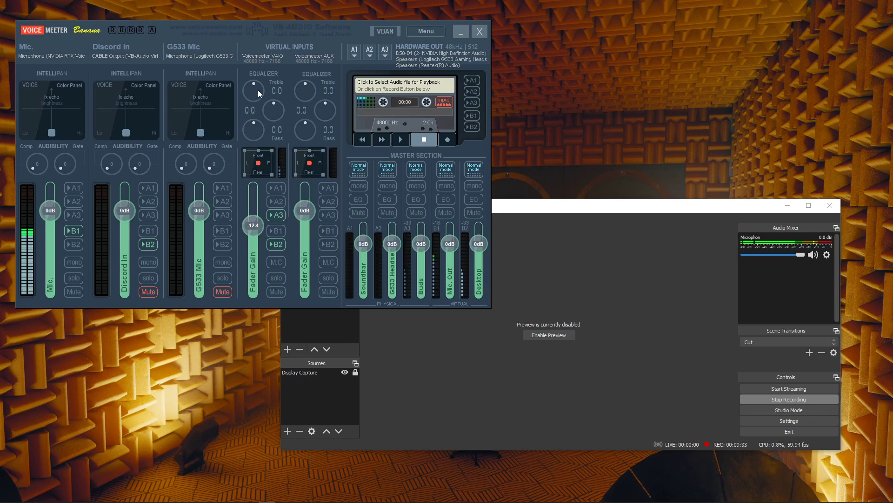
mouse_move(284, 184)
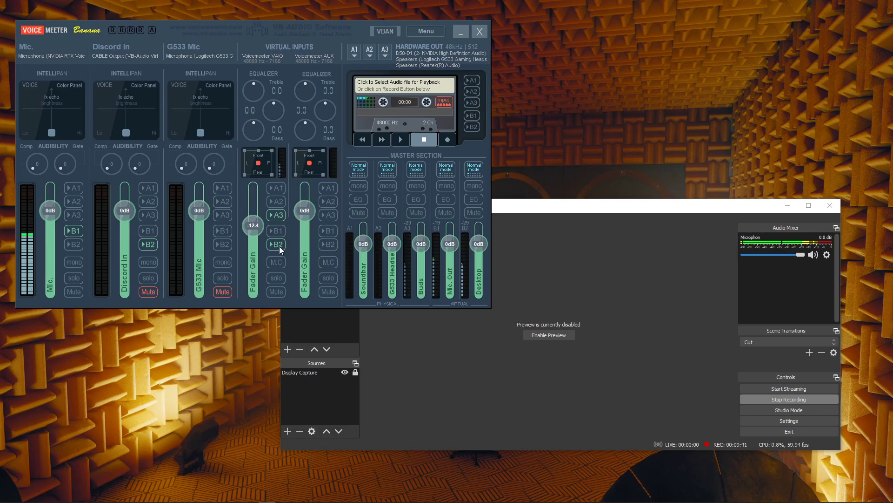
mouse_move(488, 302)
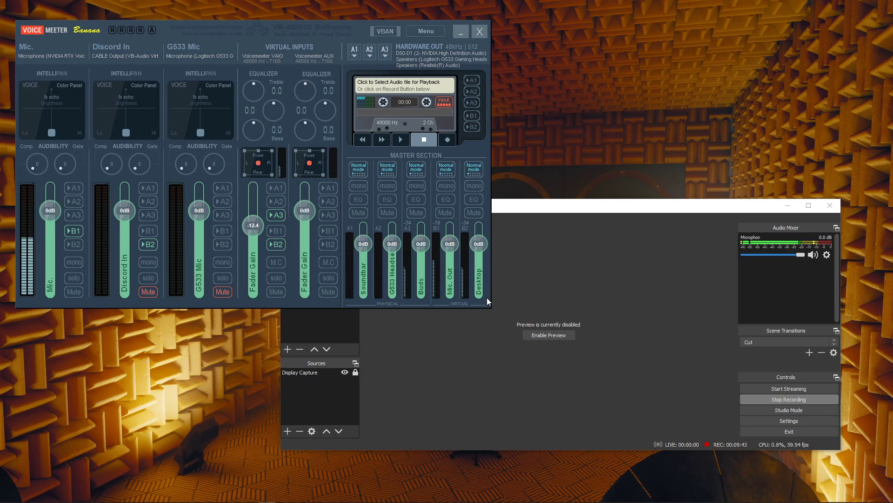
mouse_move(477, 229)
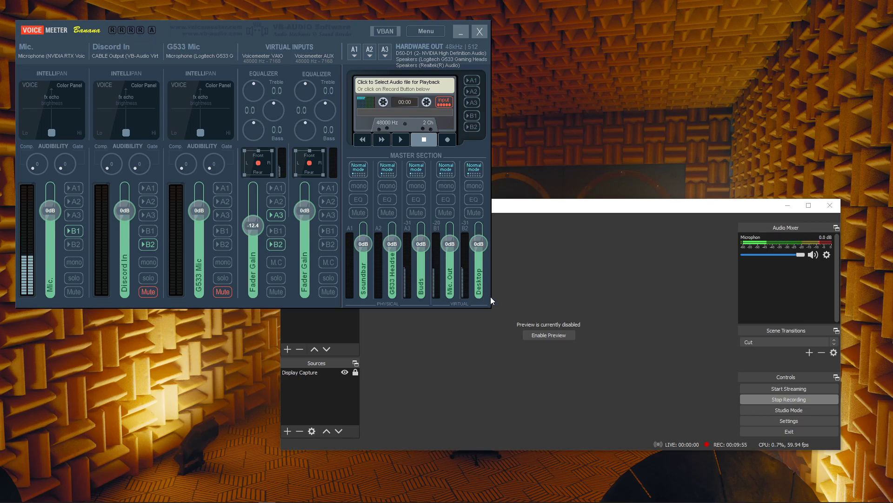
Bring OBS Studio to the front after lowering the VAIO strip to -22.5 dB
click(619, 206)
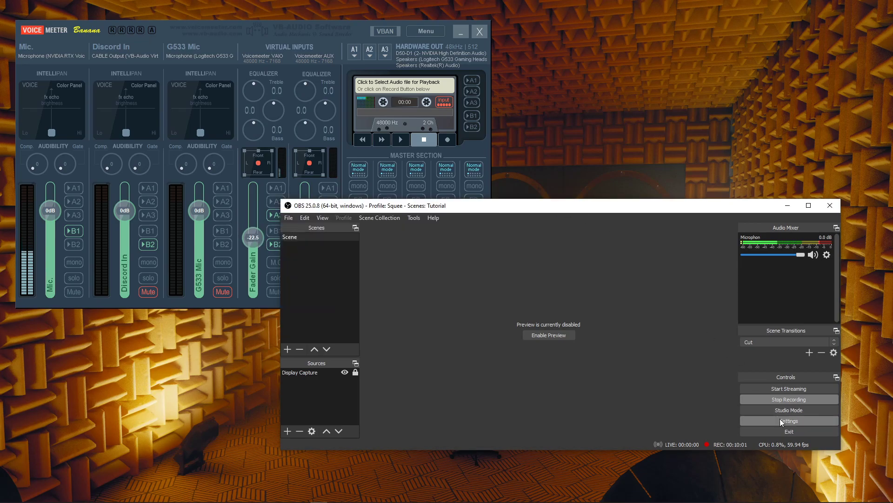
Set Mic/Auxiliary Audio 2 to VoiceMeeter Aux Output in OBS audio settings, apply and close
click(789, 420)
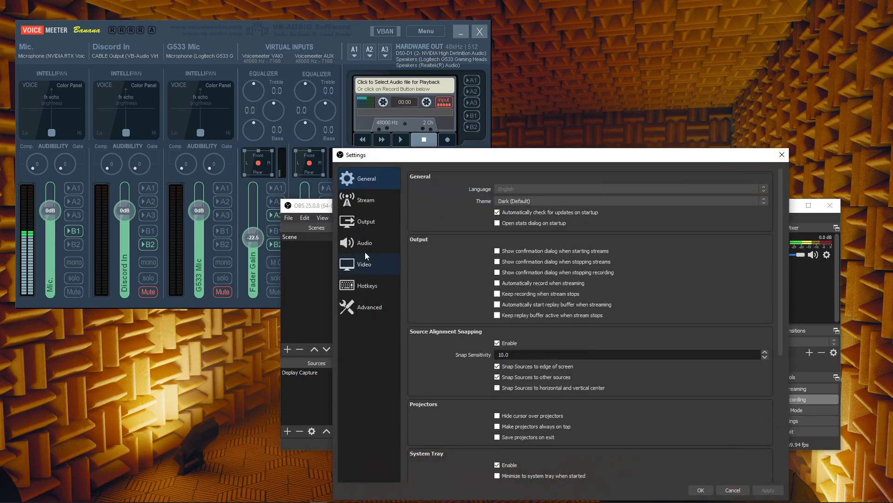
click(363, 241)
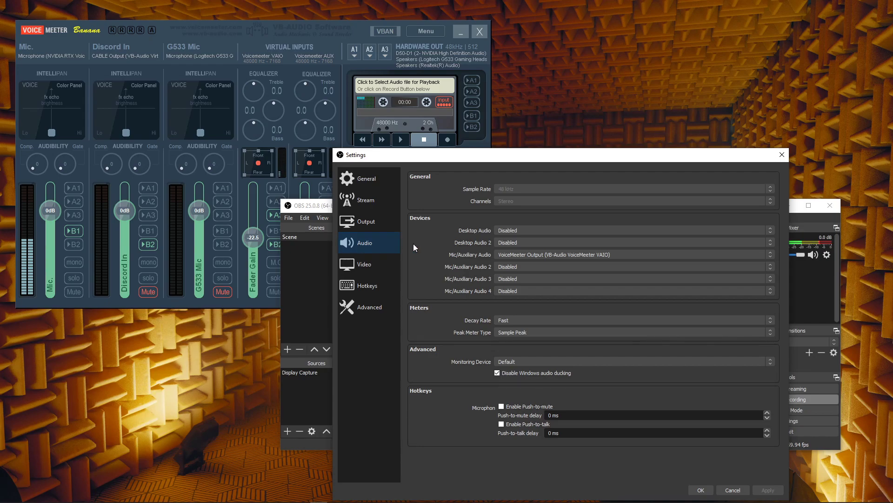
mouse_move(481, 271)
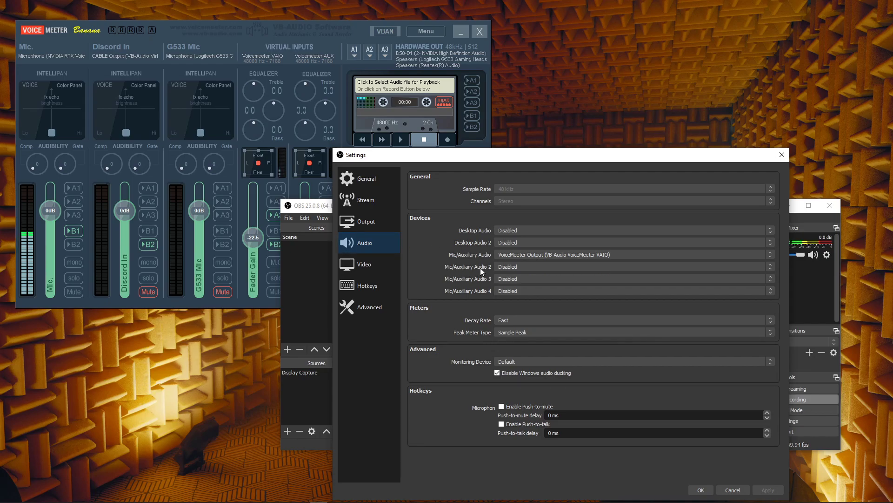
mouse_move(533, 266)
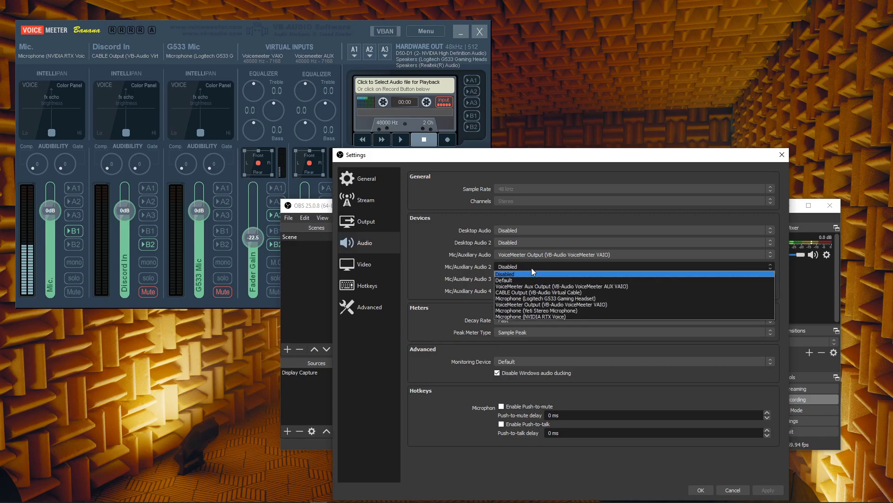
mouse_move(614, 286)
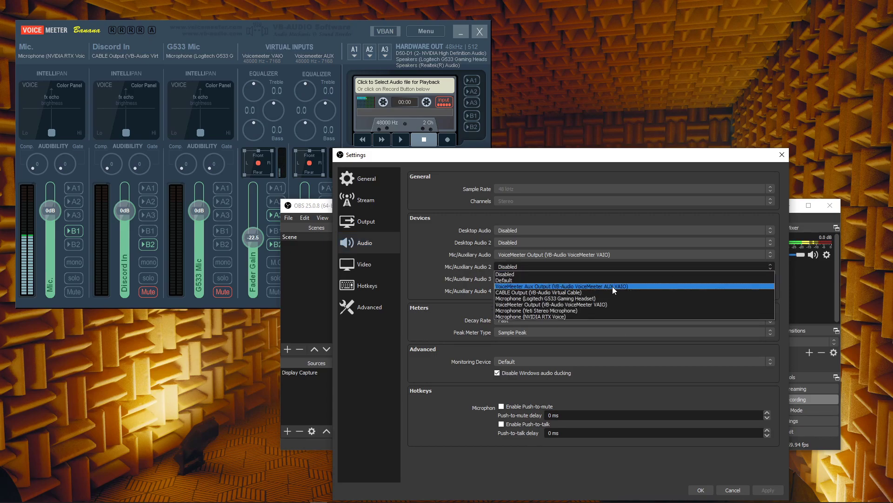
mouse_move(634, 290)
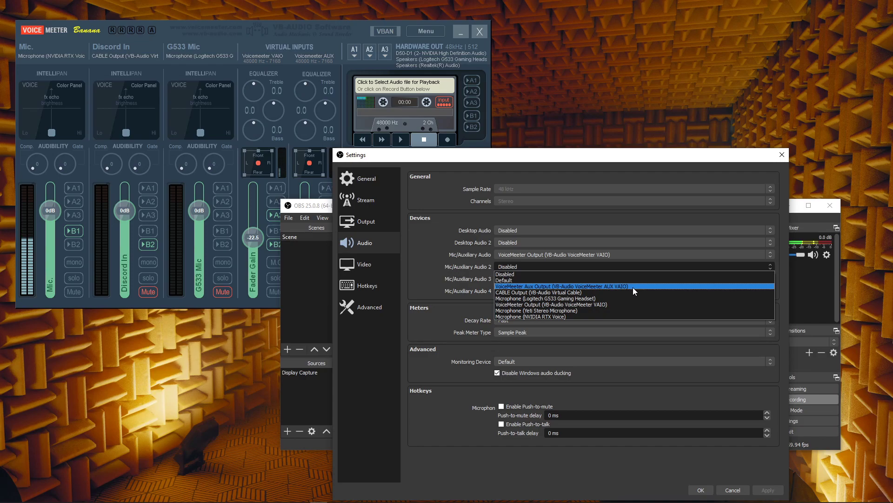
mouse_move(561, 288)
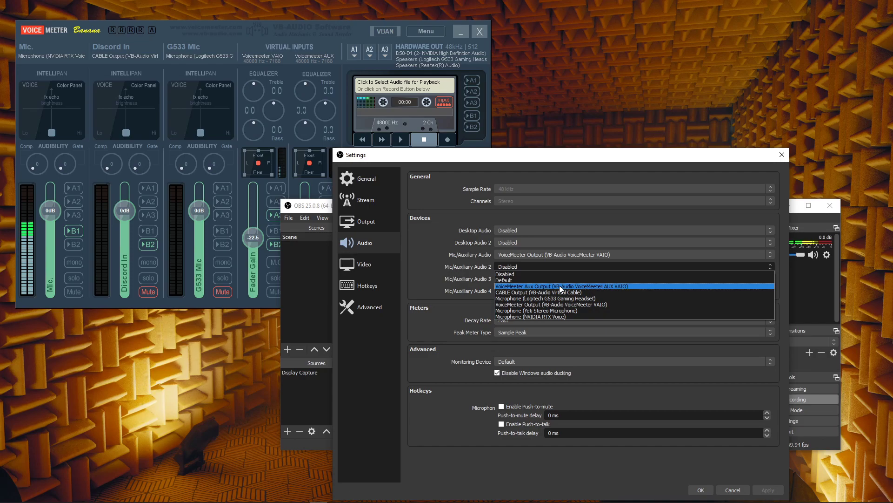
click(550, 286)
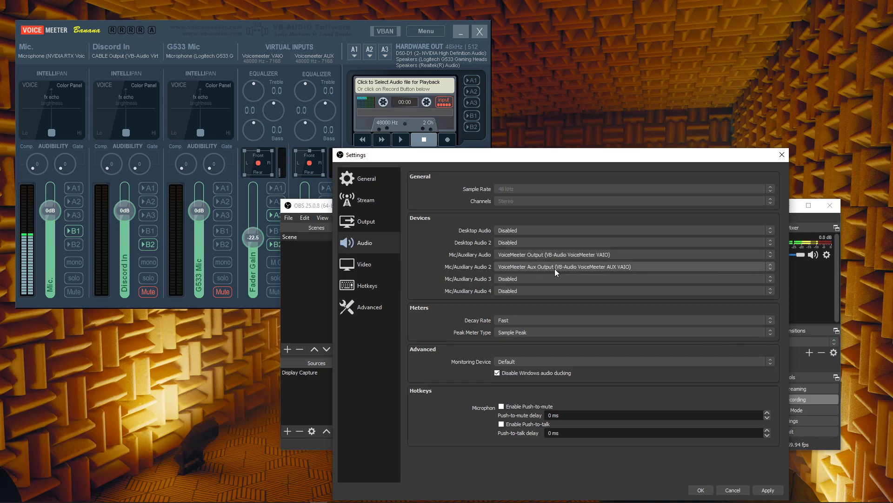
mouse_move(658, 323)
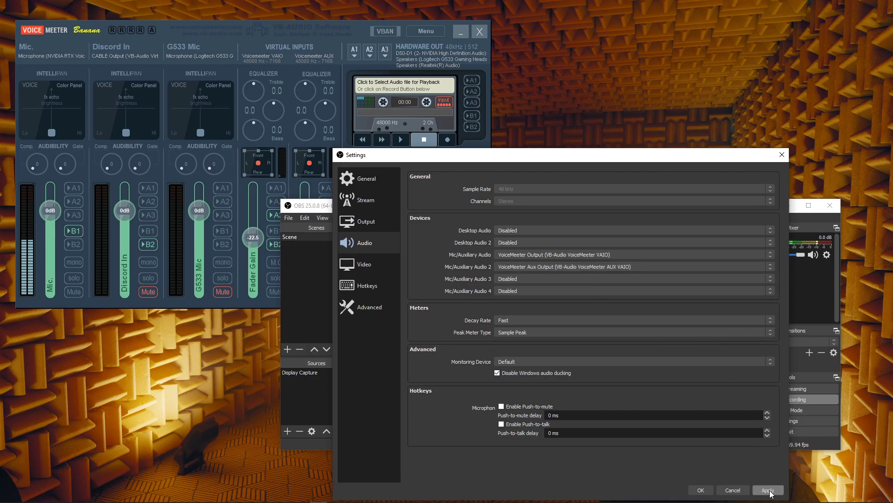
click(768, 489)
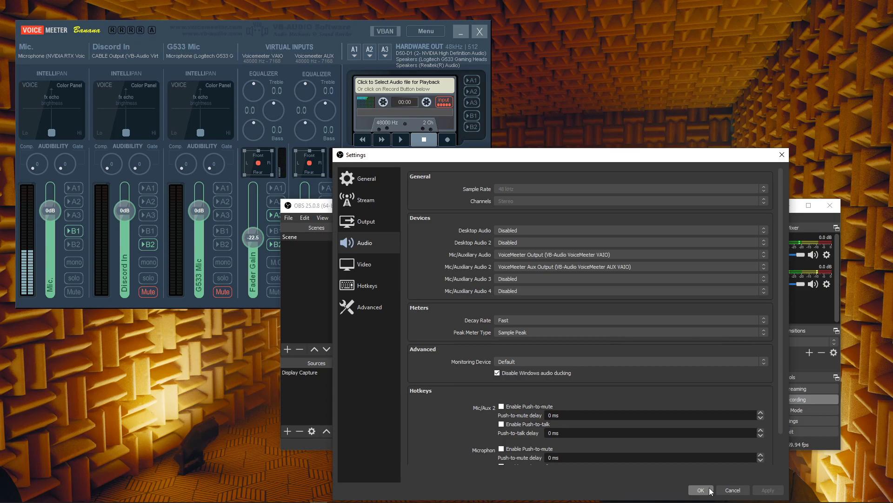
mouse_move(701, 489)
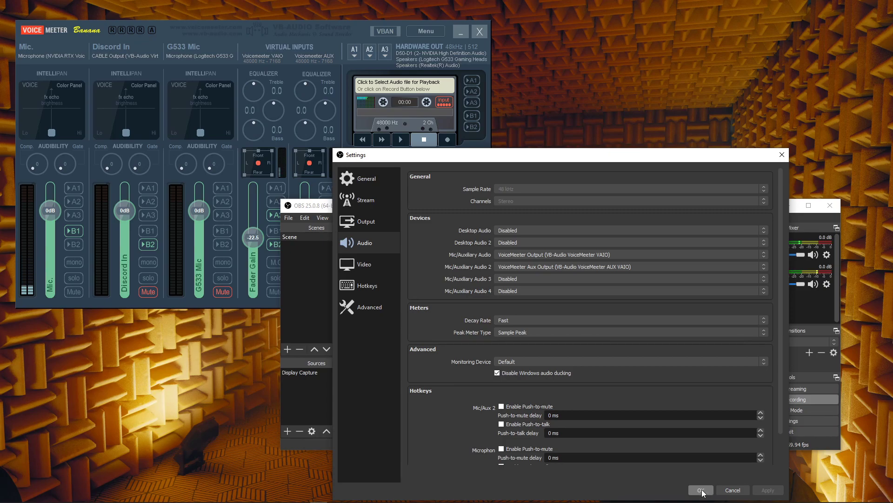
click(700, 490)
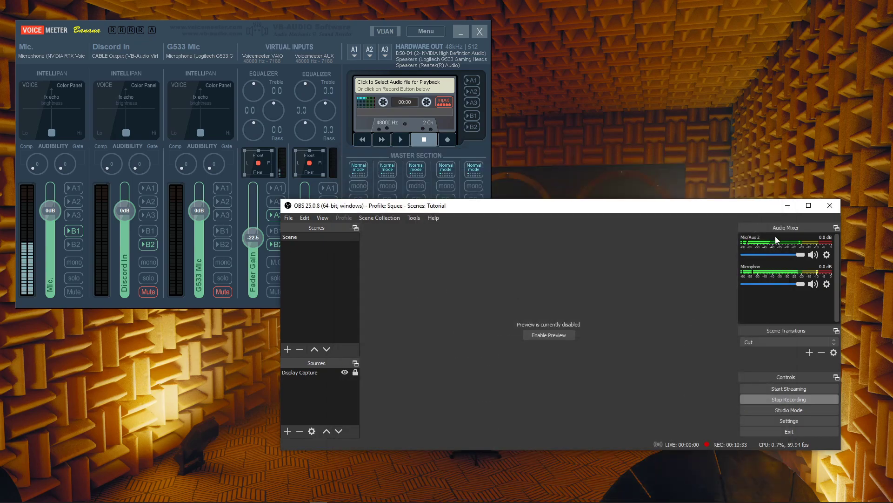
mouse_move(798, 243)
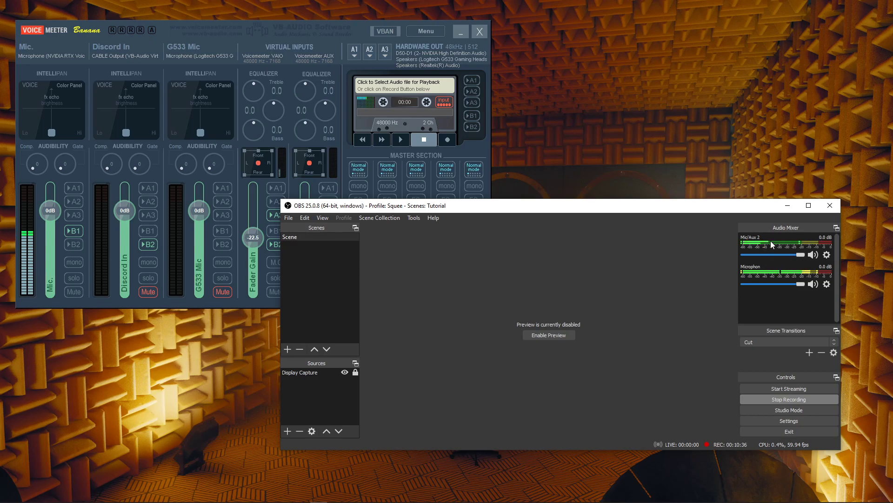
Rename the Mic/Aux 2 mixer source to 'Desktop'
right_click(772, 245)
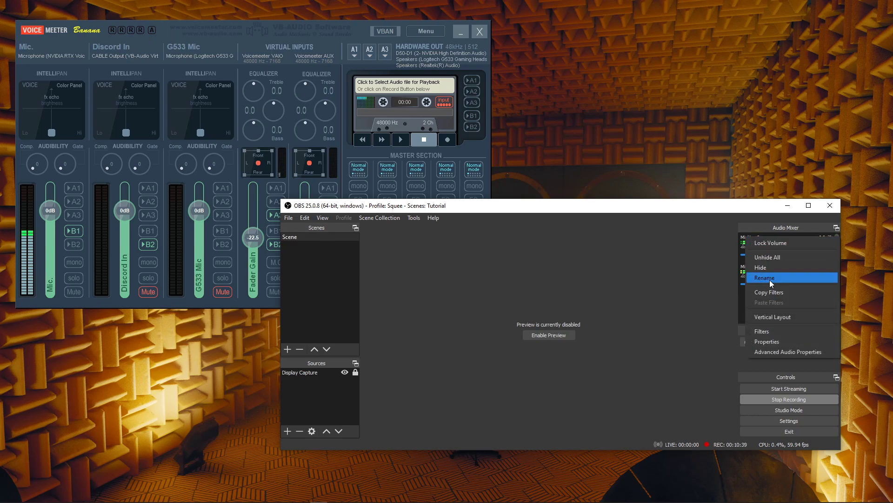
click(764, 277)
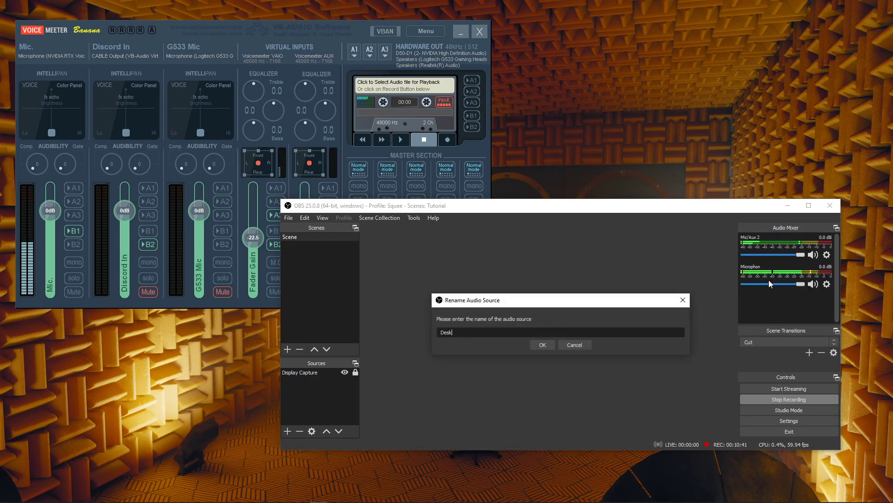
click(541, 345)
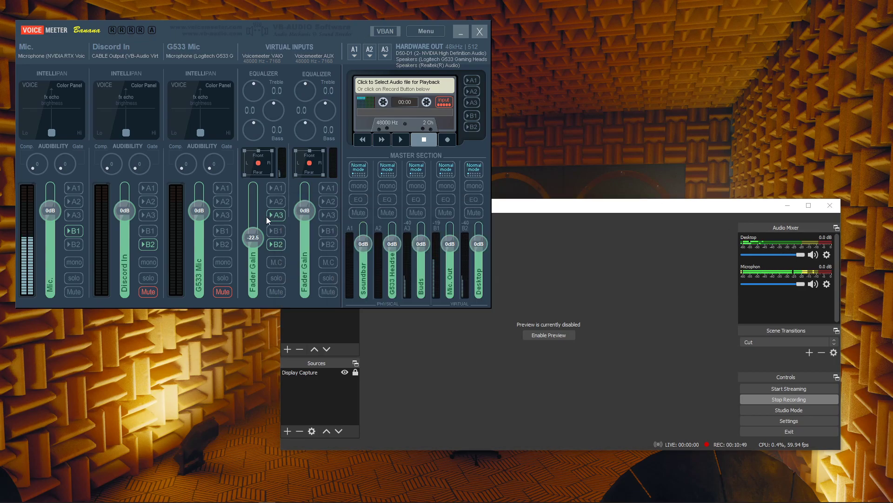
mouse_move(251, 245)
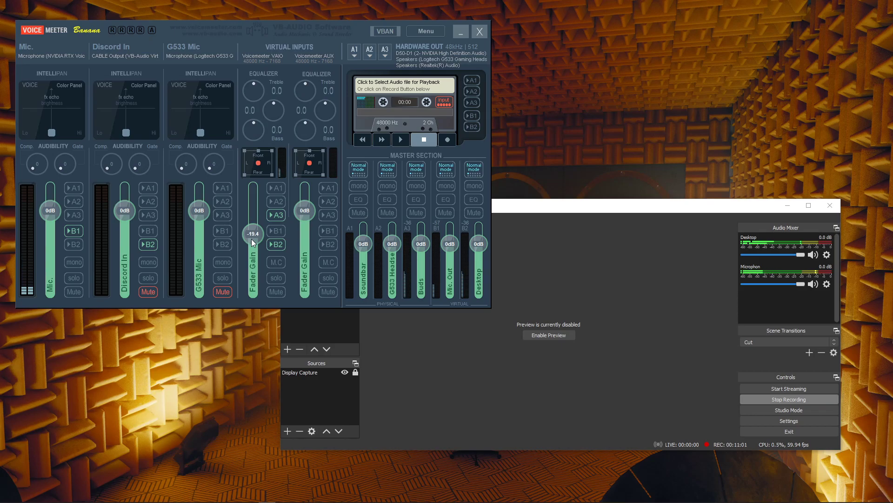
mouse_move(594, 243)
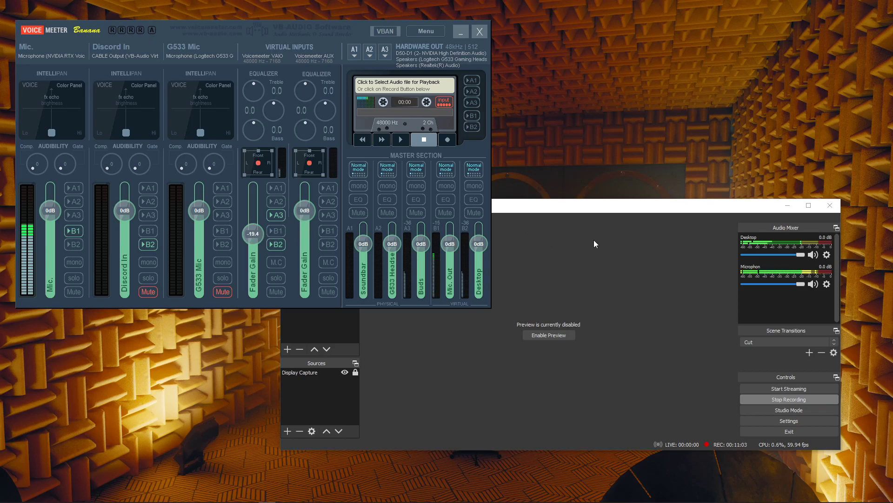
mouse_move(576, 239)
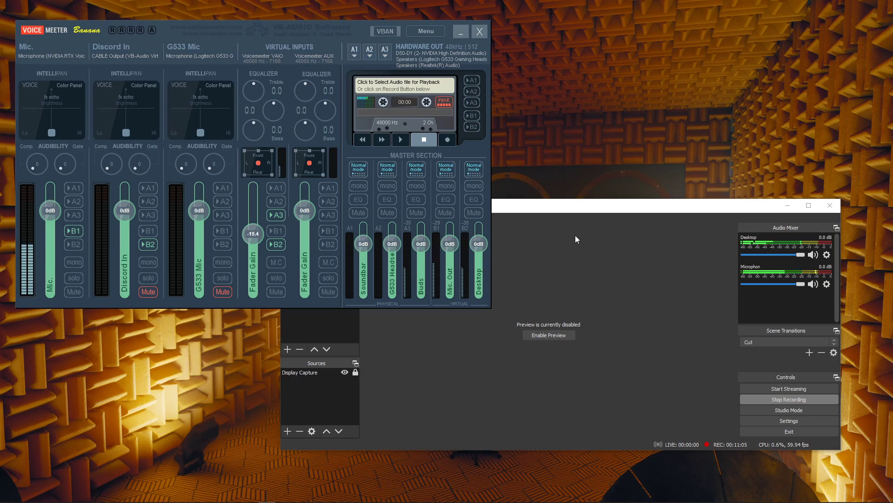
mouse_move(601, 287)
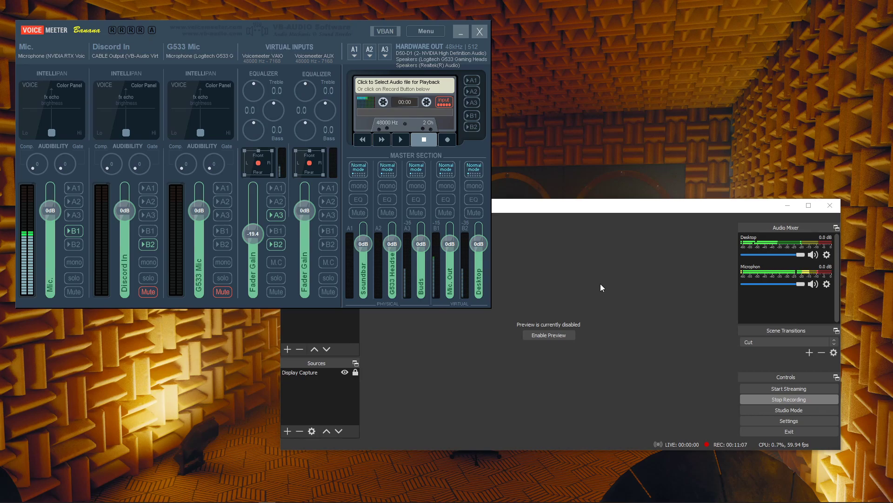
mouse_move(205, 444)
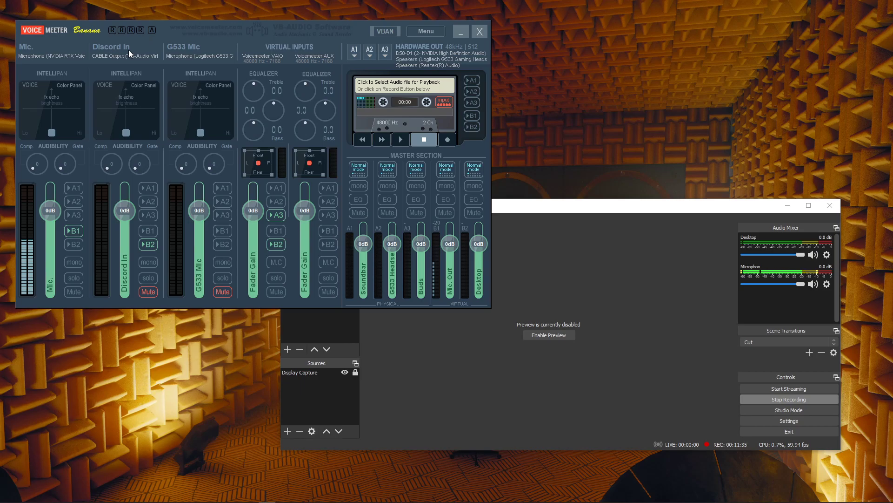
mouse_move(106, 60)
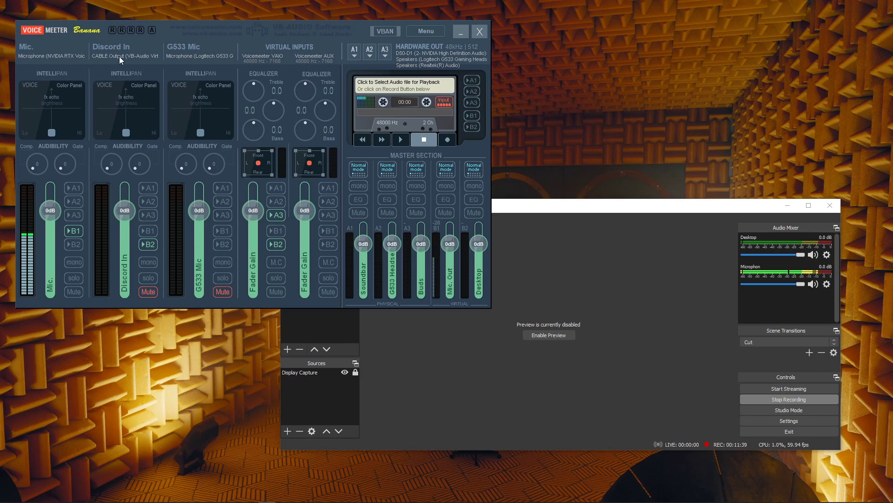
Set the Discord In strip's device to WDM: CABLE Output (VB-Audio Virtual Cable)
click(111, 47)
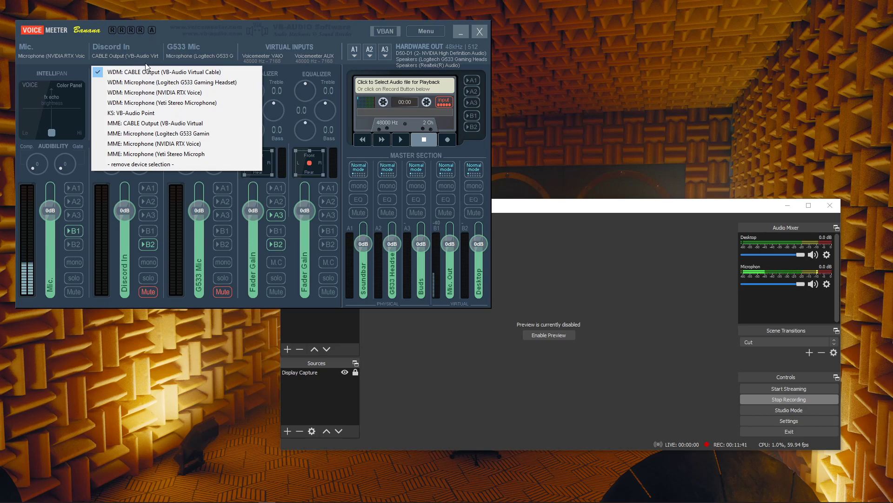
mouse_move(164, 72)
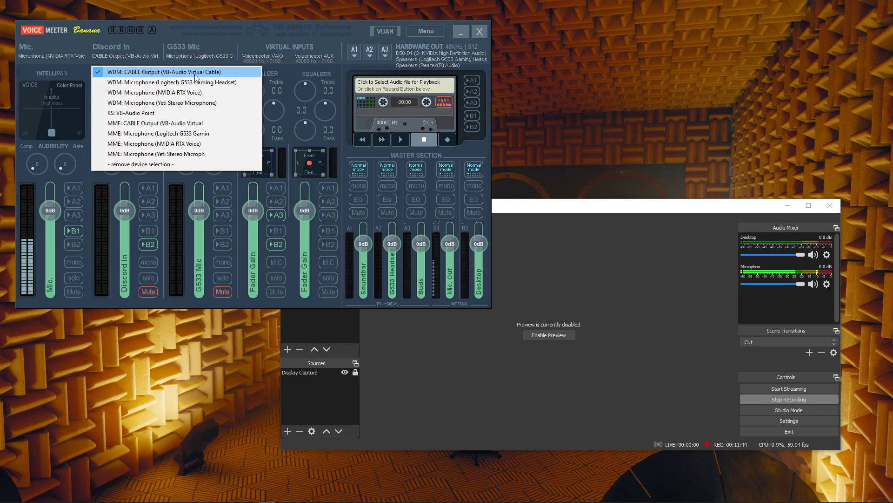
mouse_move(222, 76)
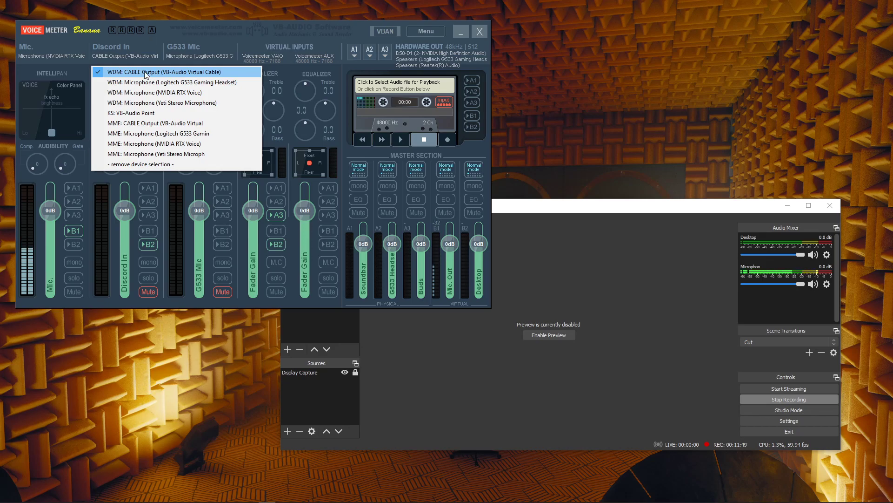
click(164, 71)
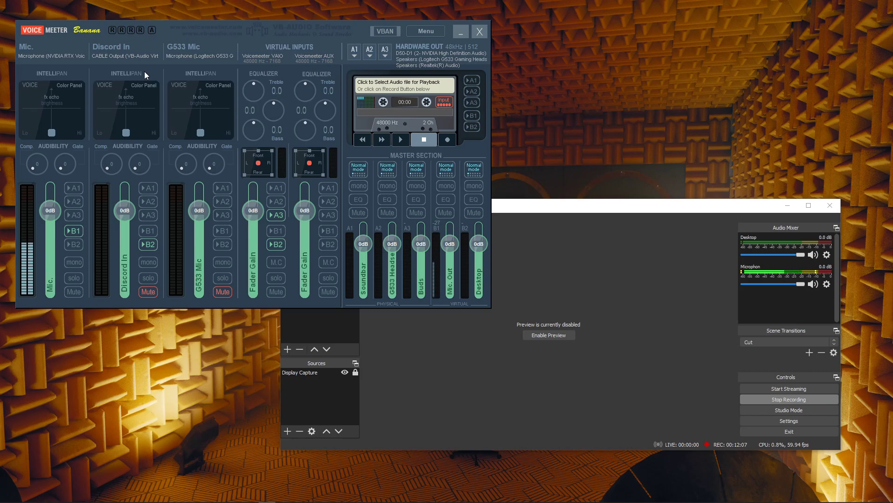
mouse_move(125, 217)
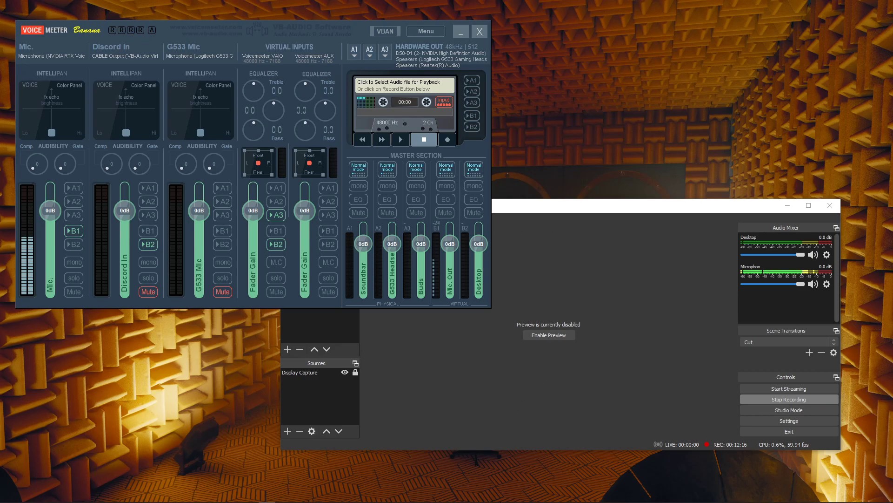
Open Discord's Voice & Video settings to check input and output devices
click(301, 495)
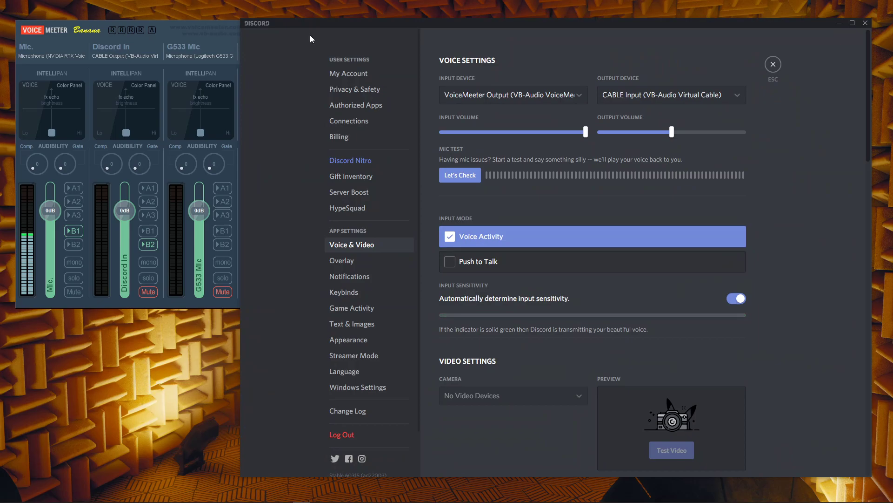
mouse_move(348, 66)
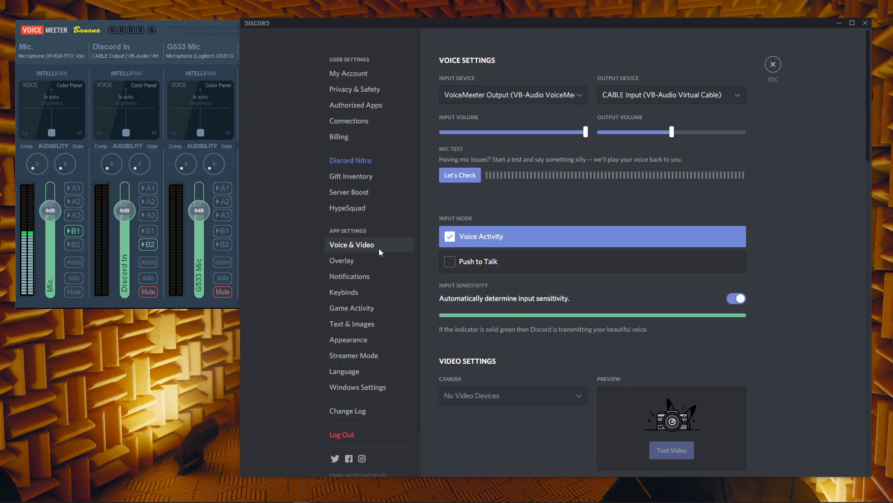
mouse_move(502, 39)
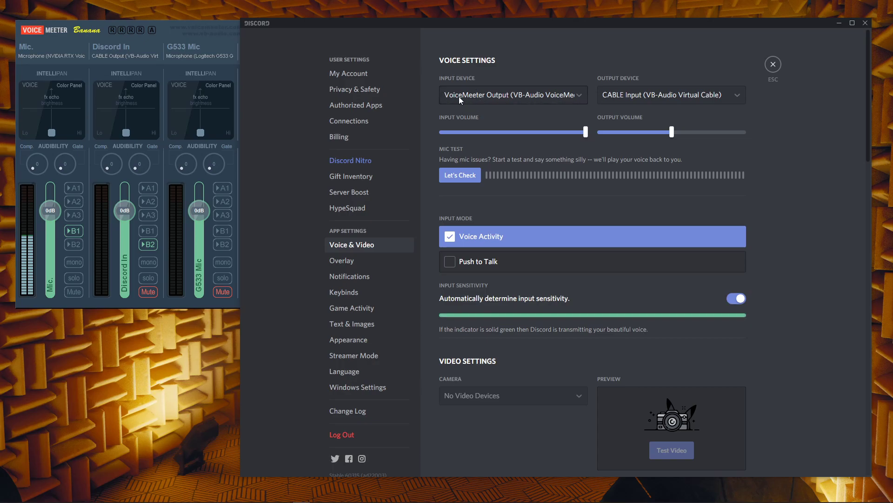
mouse_move(279, 40)
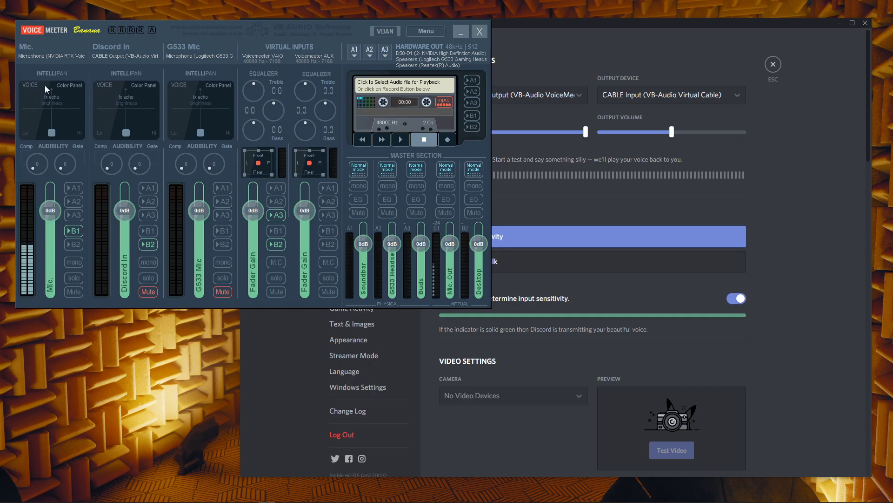
mouse_move(446, 279)
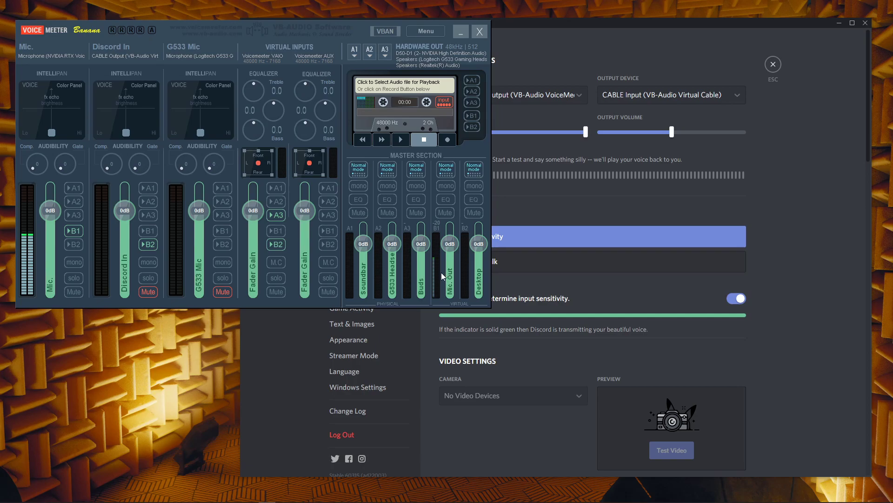
Select CABLE Input (VB-Audio Virtual Cable) as Discord's output device
click(479, 31)
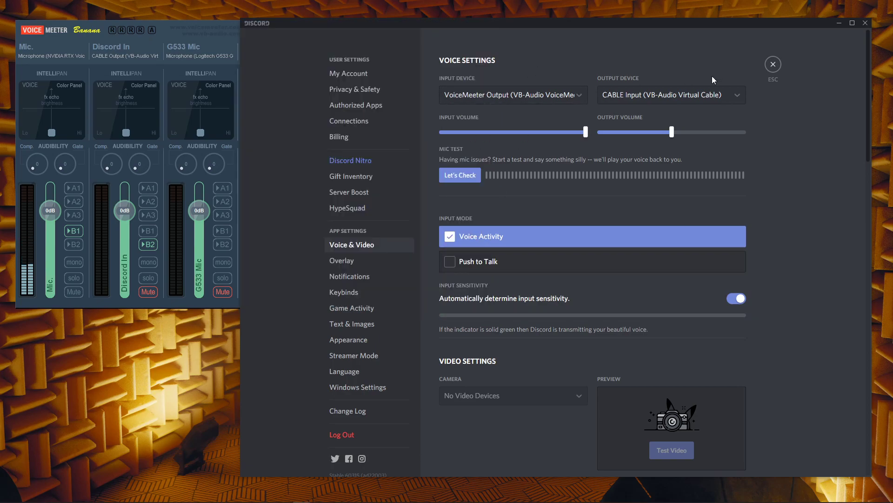
mouse_move(627, 87)
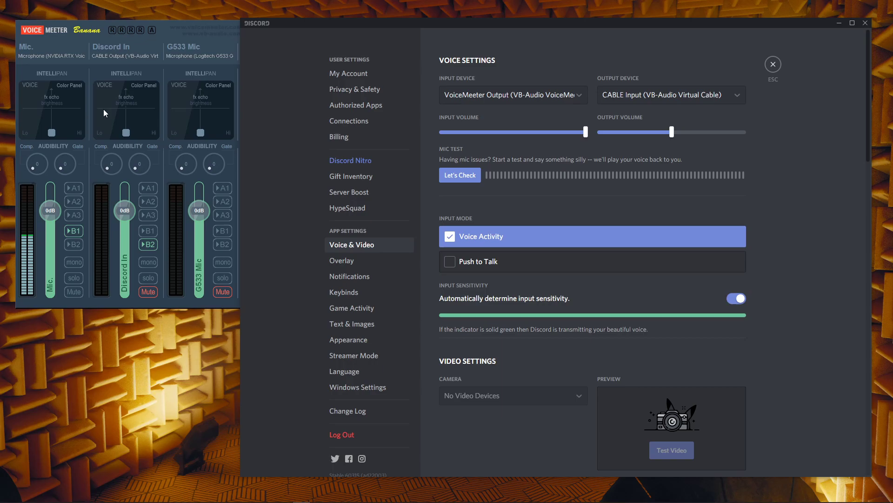
mouse_move(807, 308)
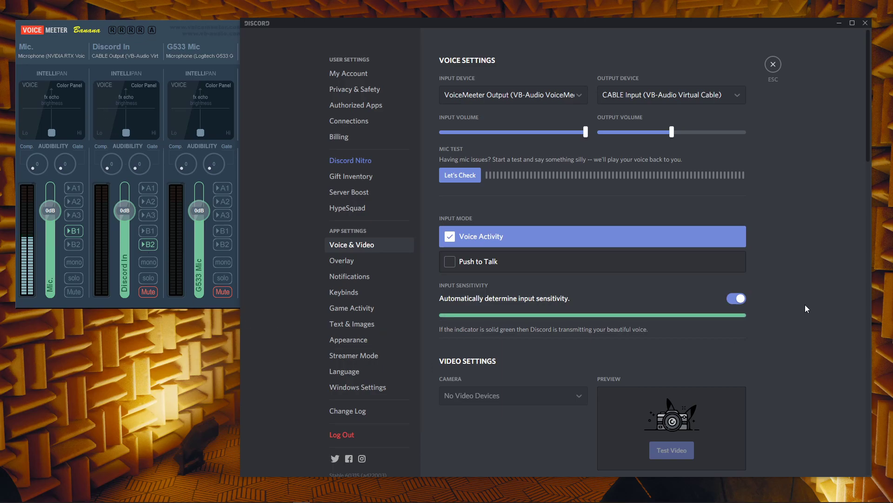
mouse_move(714, 166)
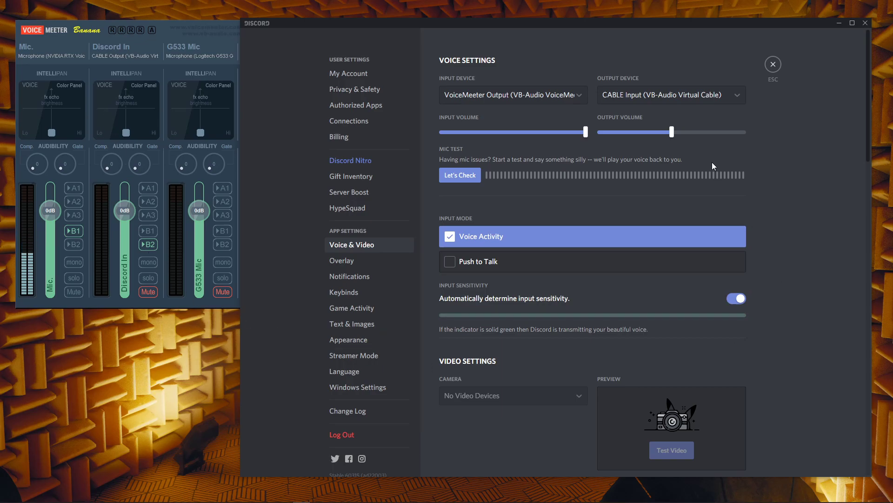
mouse_move(660, 95)
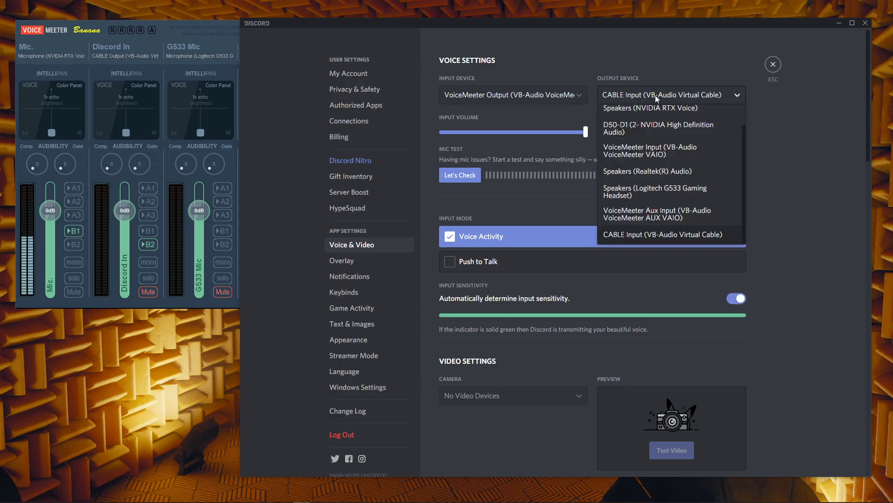
mouse_move(704, 240)
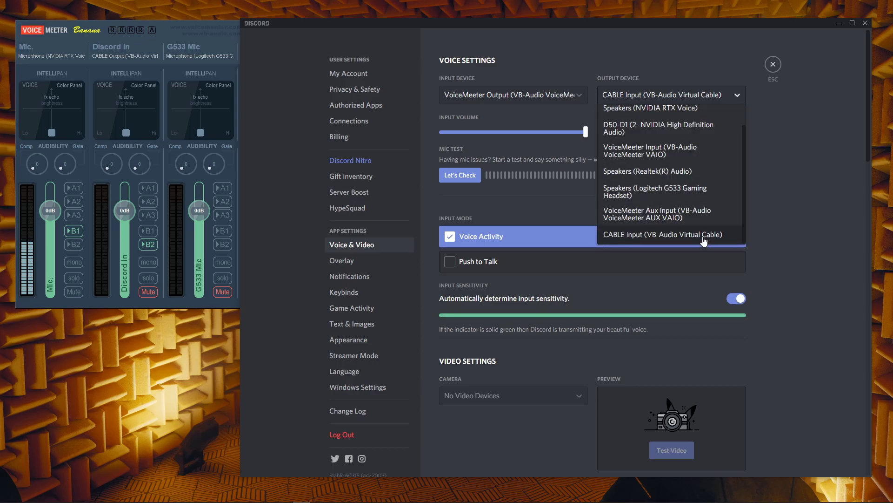
click(660, 234)
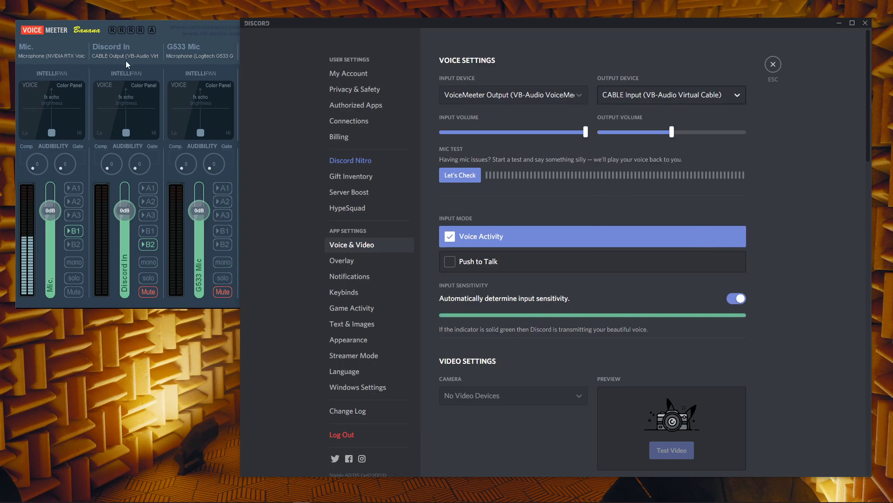
mouse_move(634, 95)
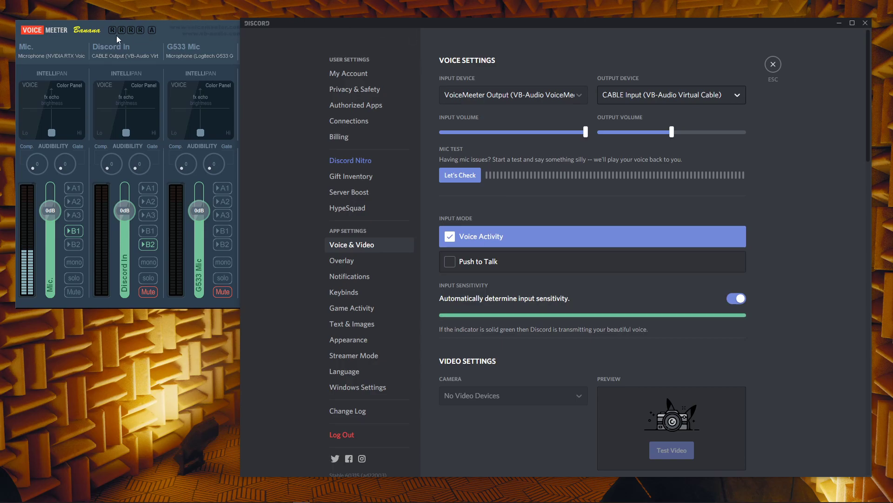
mouse_move(545, 84)
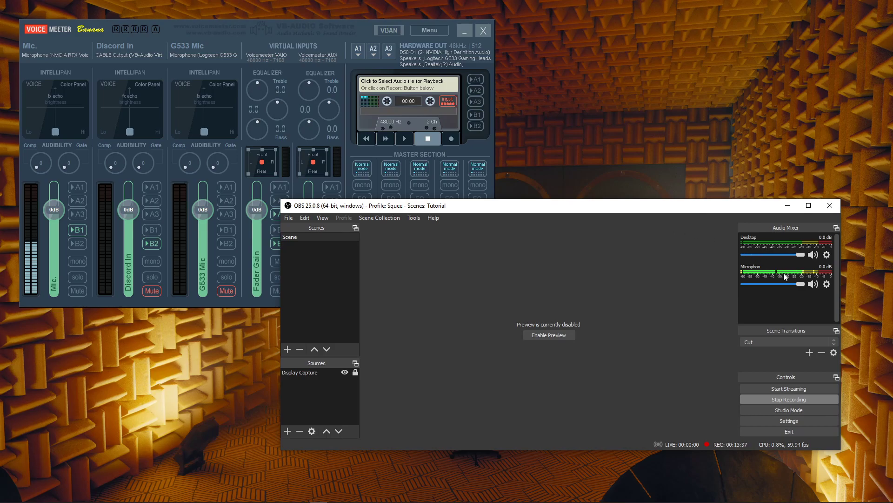
mouse_move(799, 246)
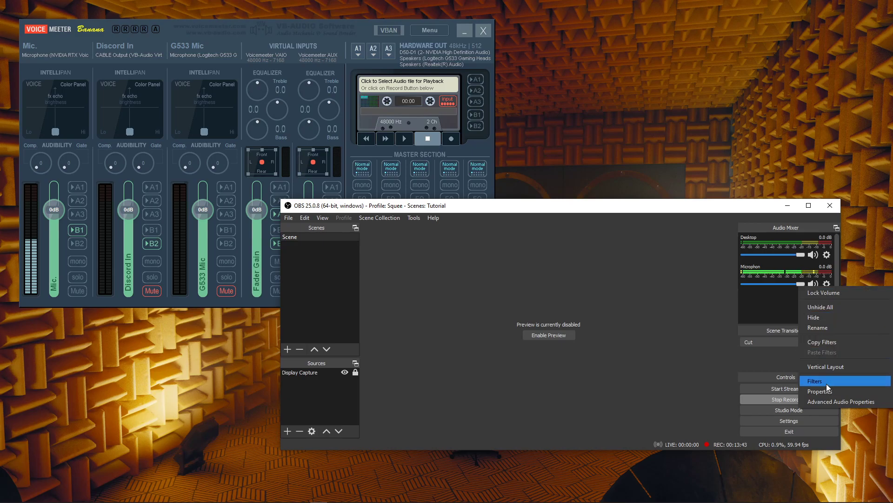
Open the Microphone filters and view the Marvel GEQ equalizer plug-in, then close it
click(814, 381)
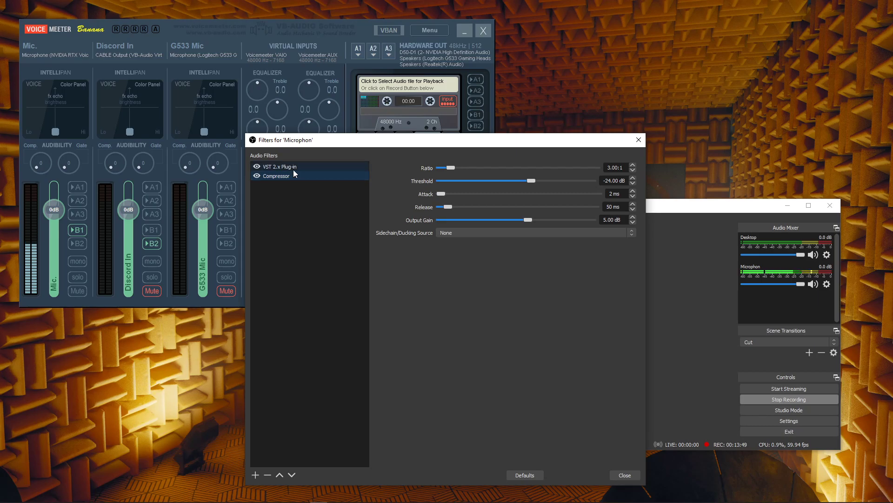
click(279, 166)
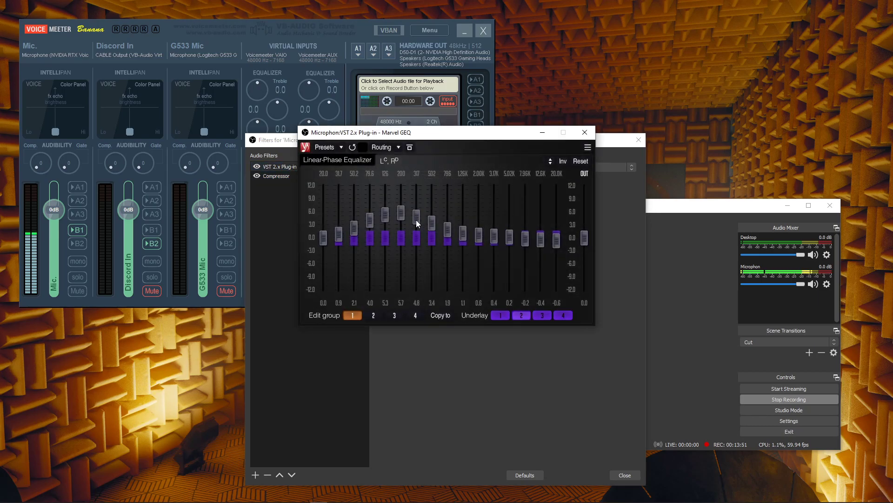
mouse_move(408, 274)
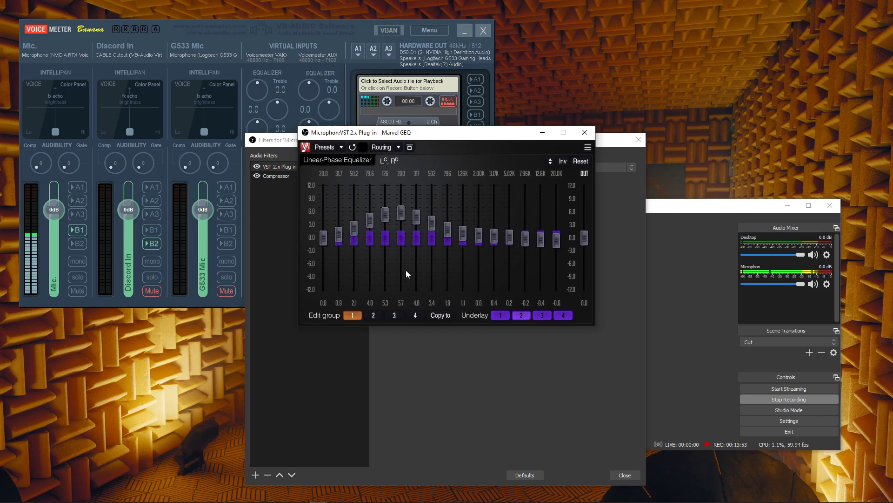
click(584, 132)
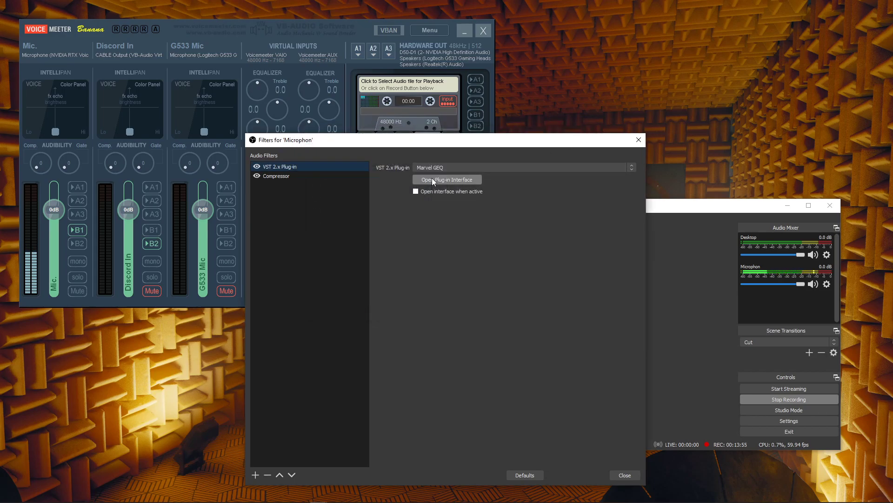
mouse_move(658, 145)
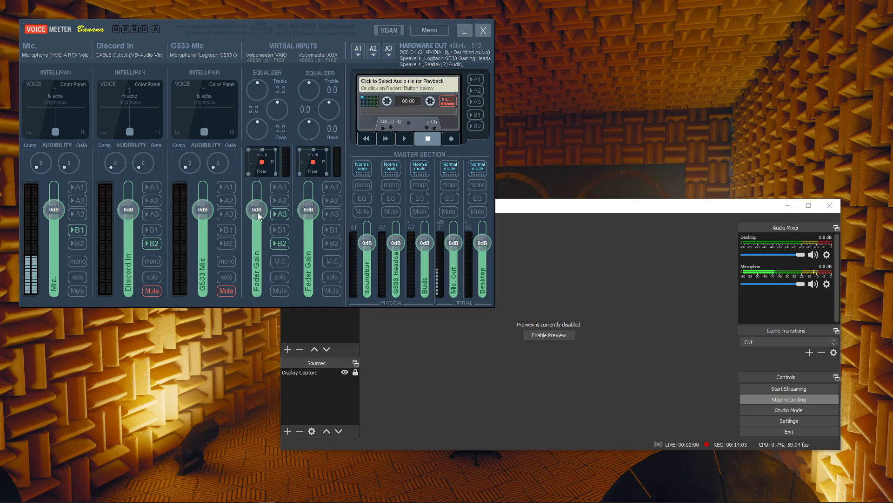
mouse_move(551, 223)
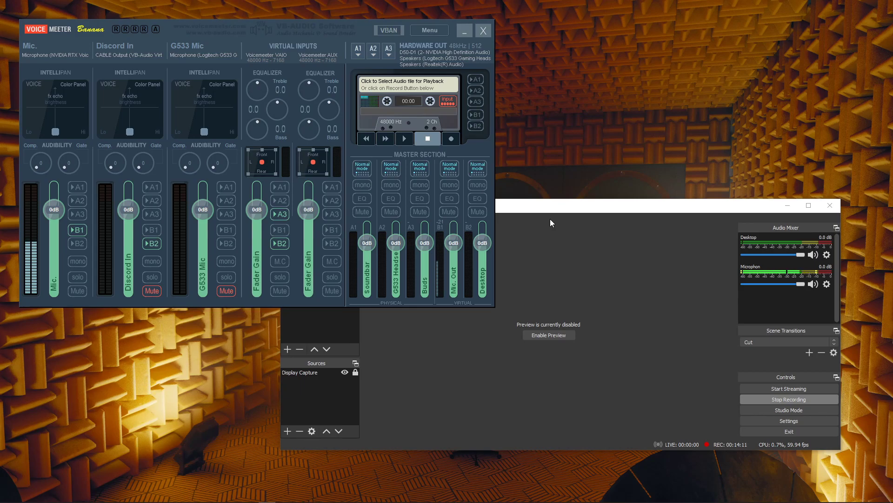
mouse_move(319, 51)
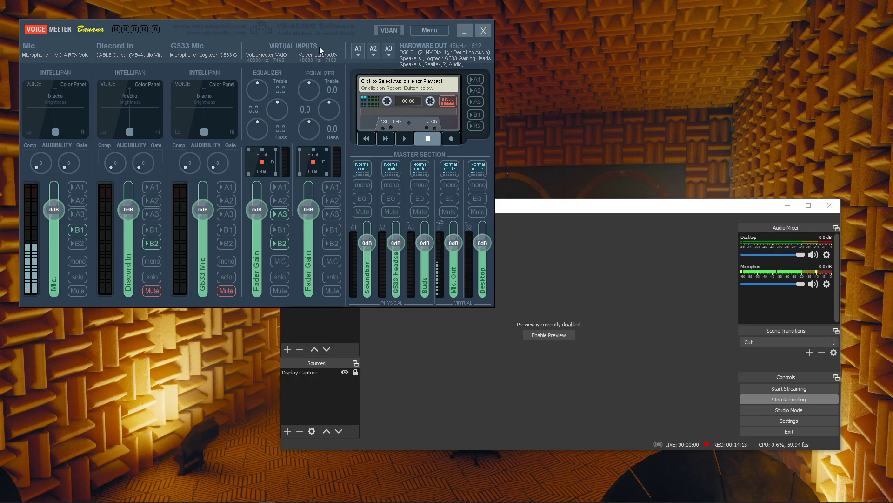
mouse_move(322, 227)
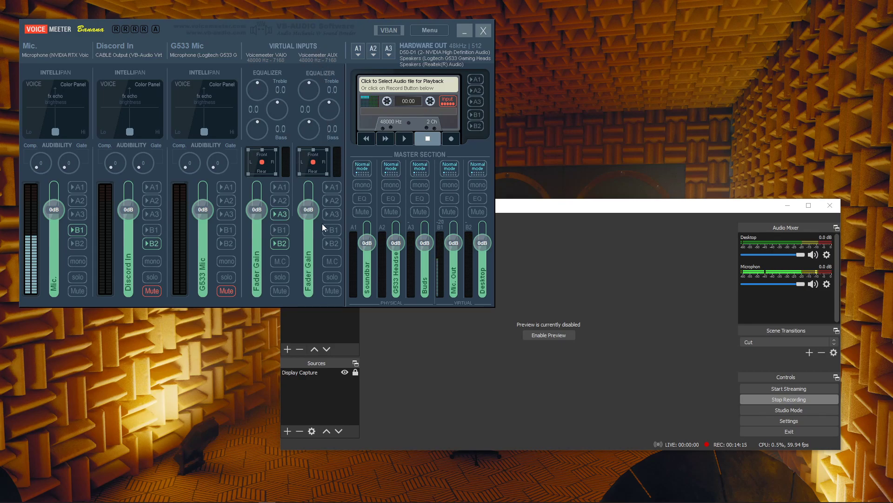